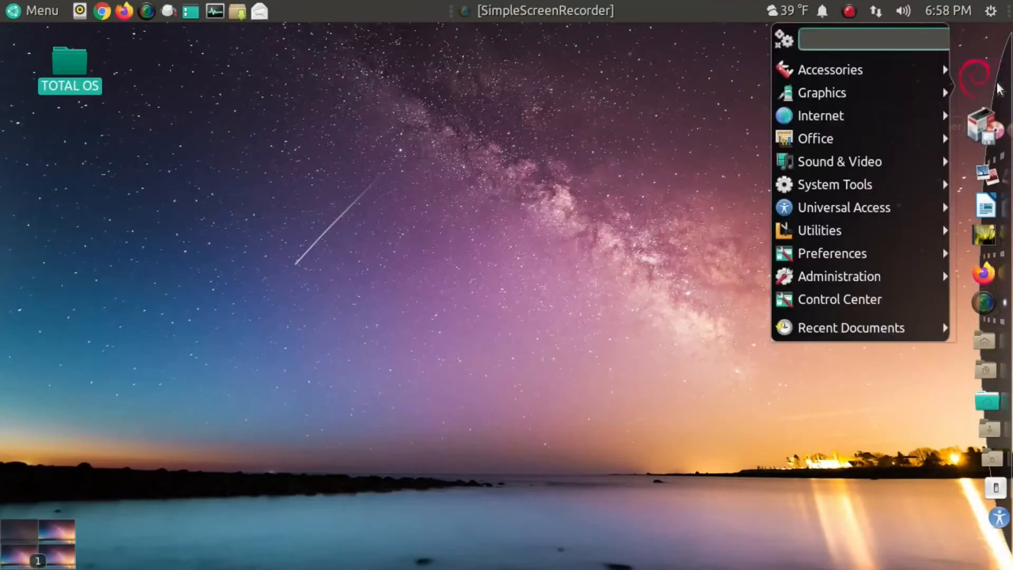
mouse_move(820, 115)
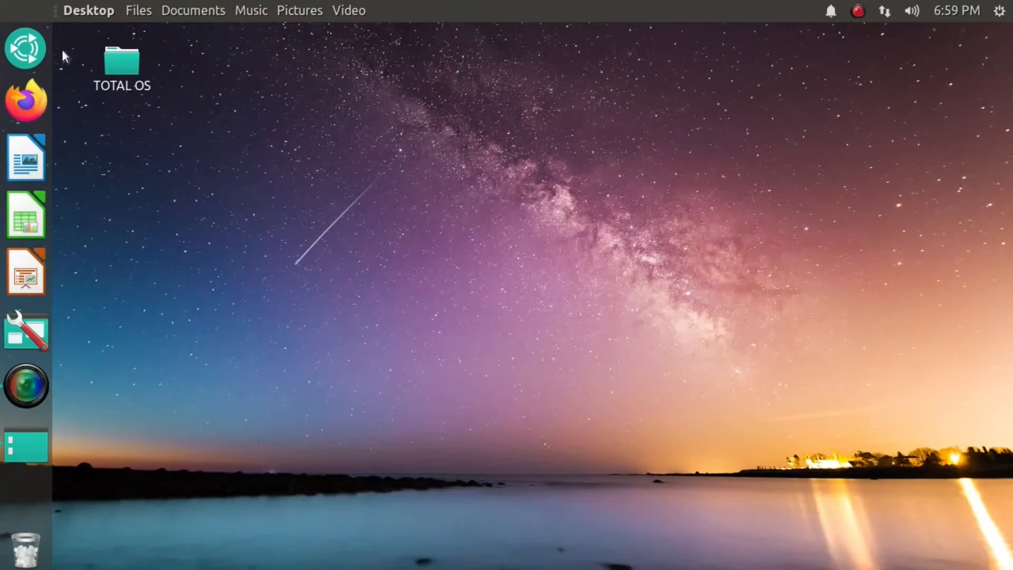
Show the Unity-style launcher, then switch to the Redmond bottom-panel layout and open its Menu.
left_click(26, 48)
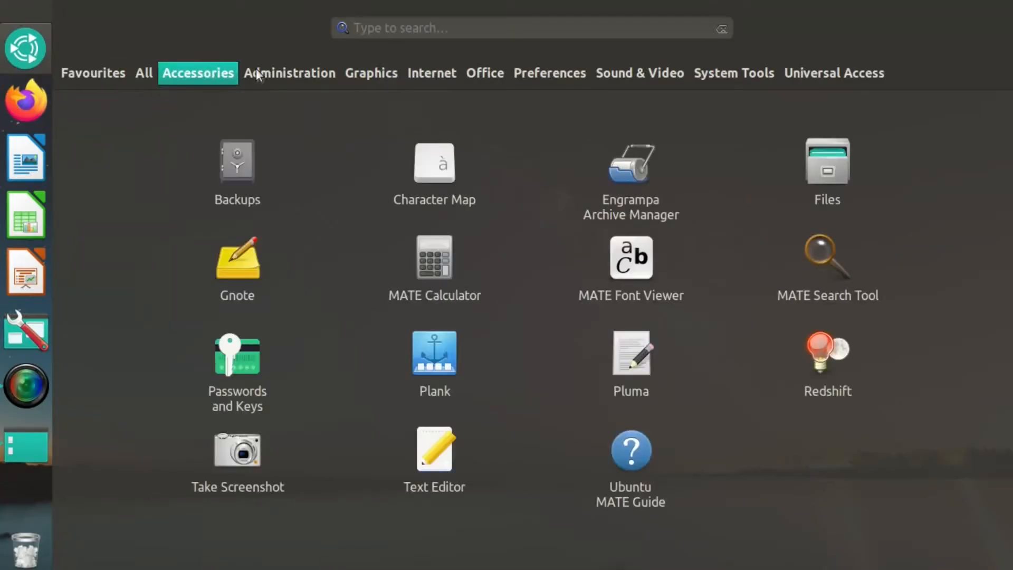
left_click(638, 73)
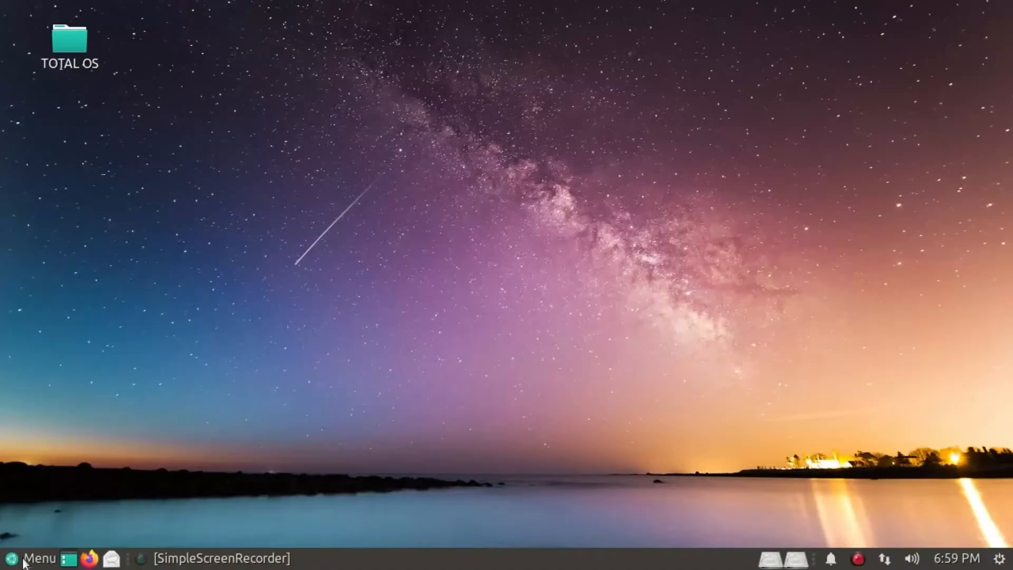
left_click(32, 558)
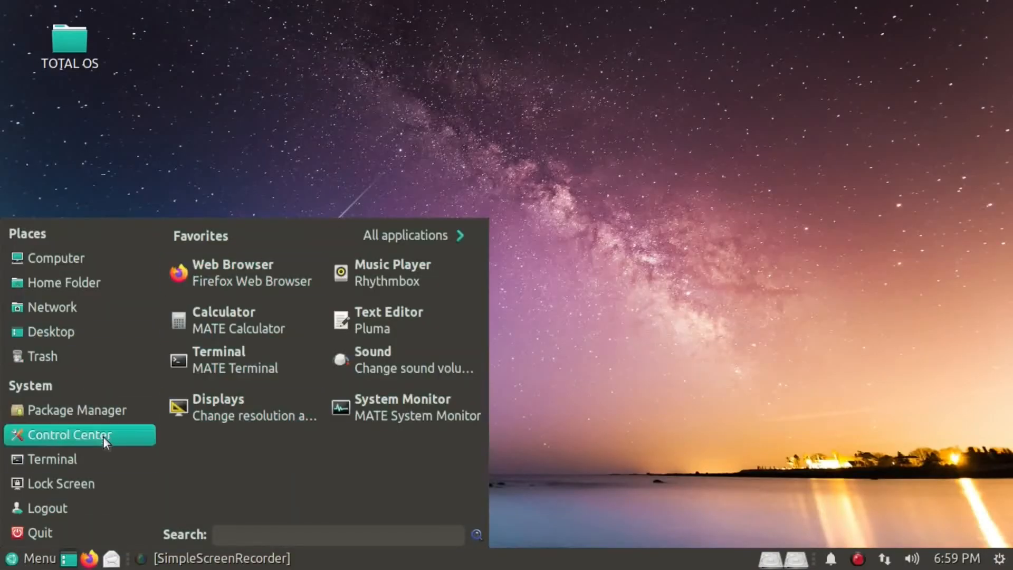
mouse_move(610, 212)
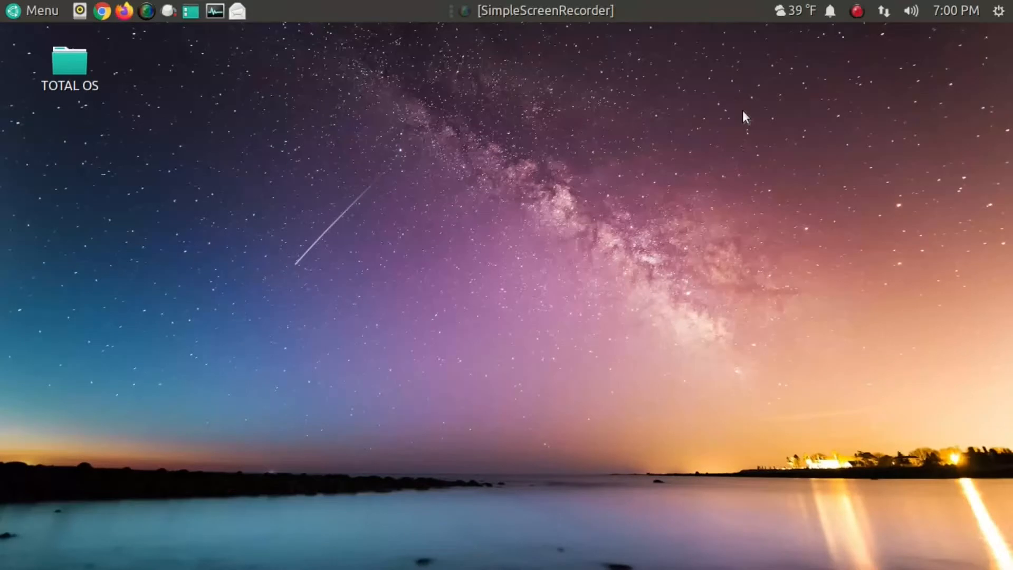
mouse_move(705, 11)
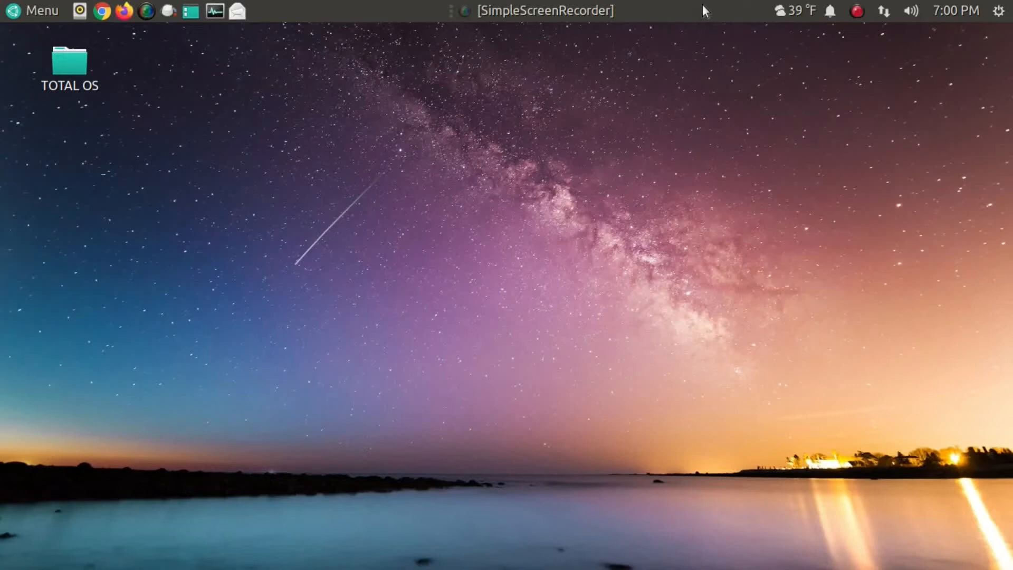
mouse_move(723, 7)
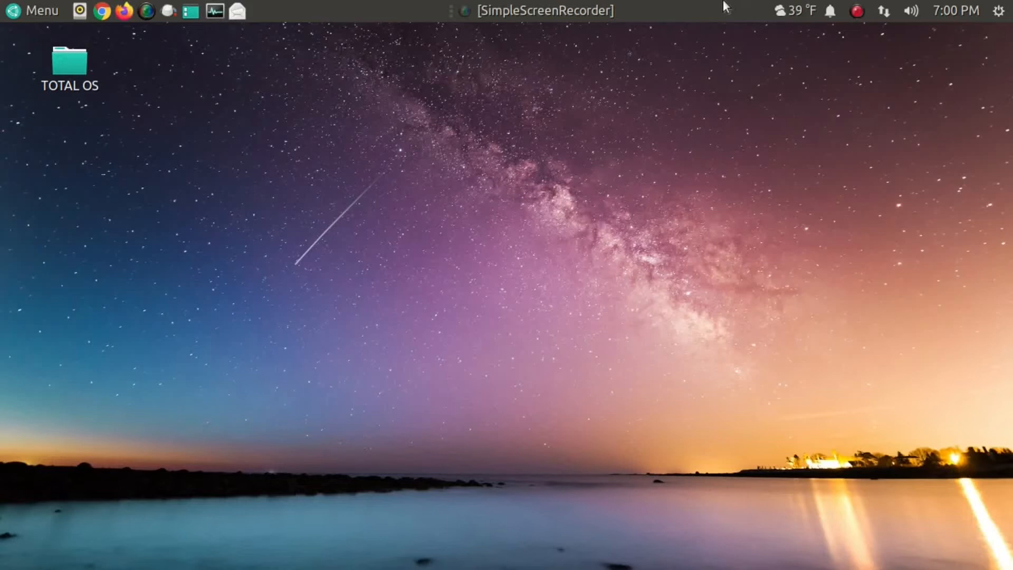
mouse_move(719, 6)
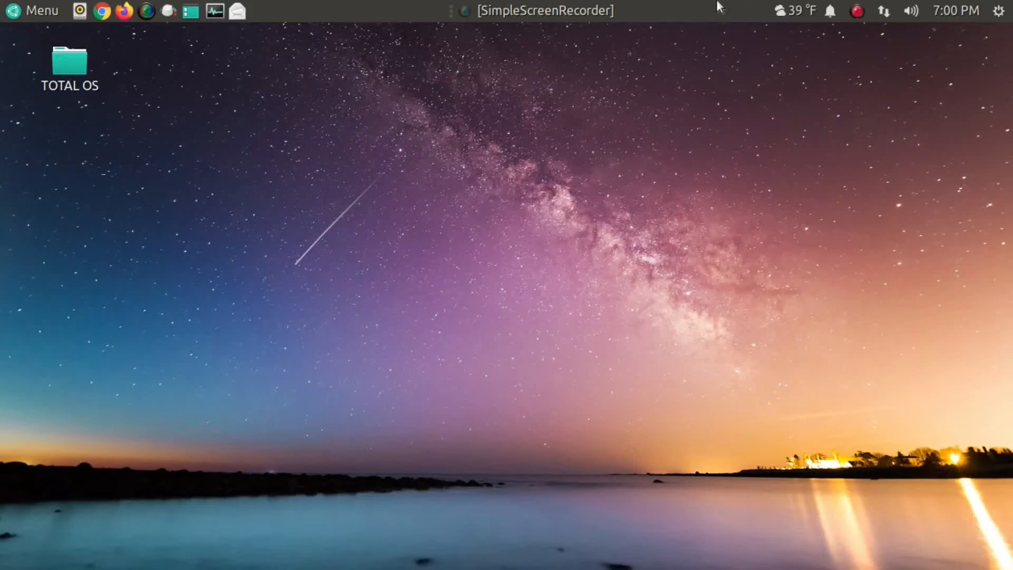
mouse_move(765, 565)
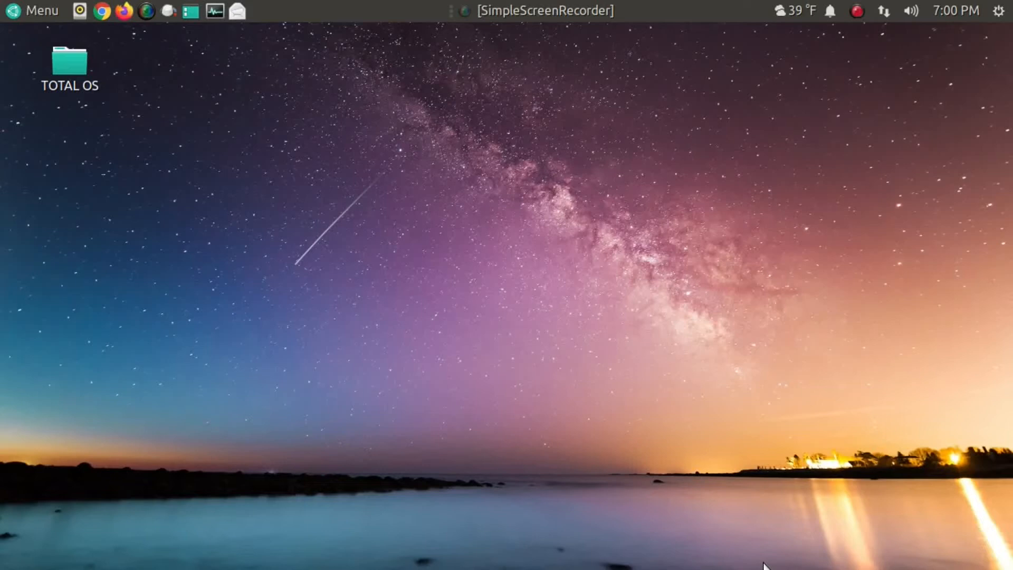
mouse_move(439, 25)
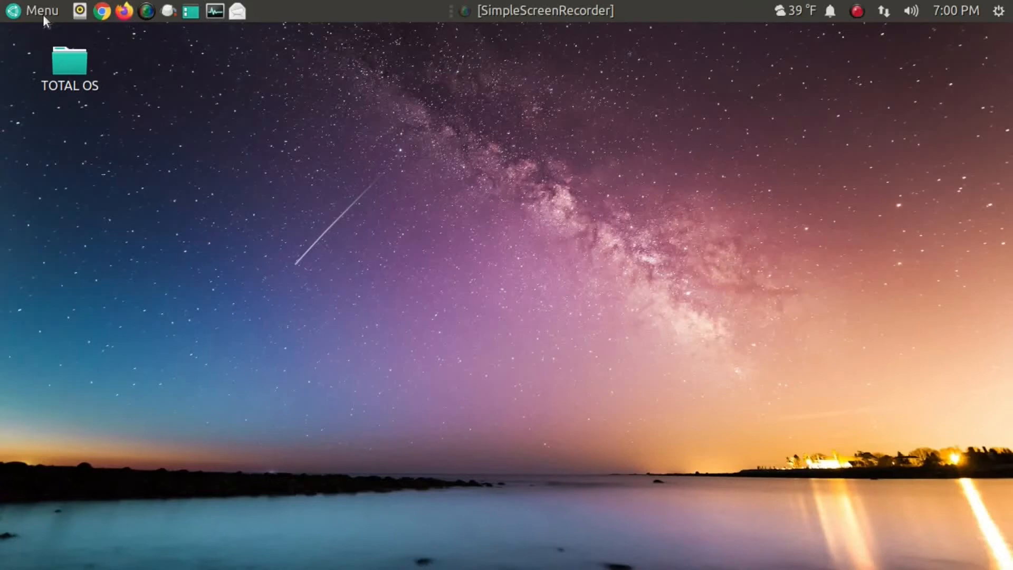
left_click(32, 11)
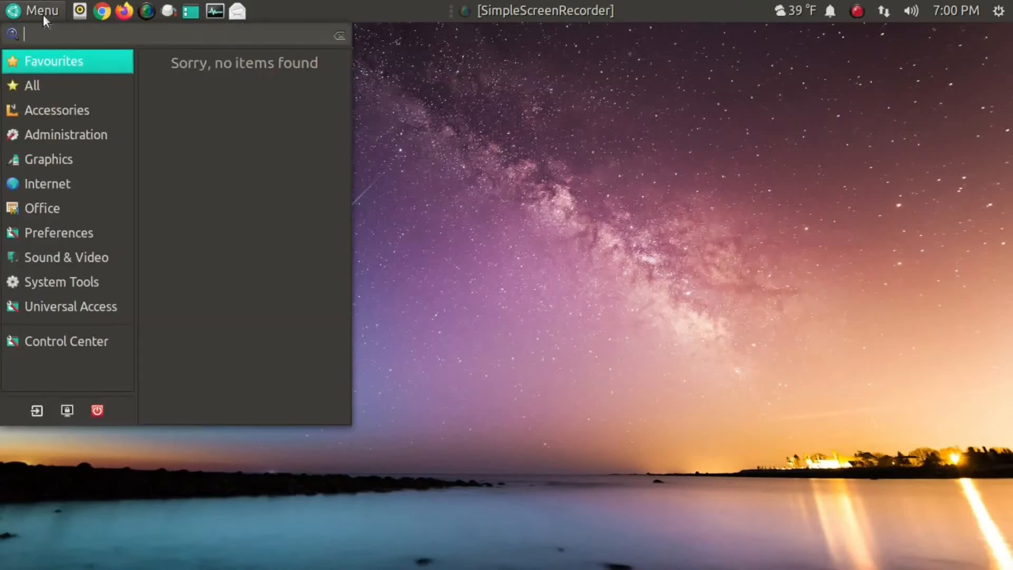
right_click(731, 10)
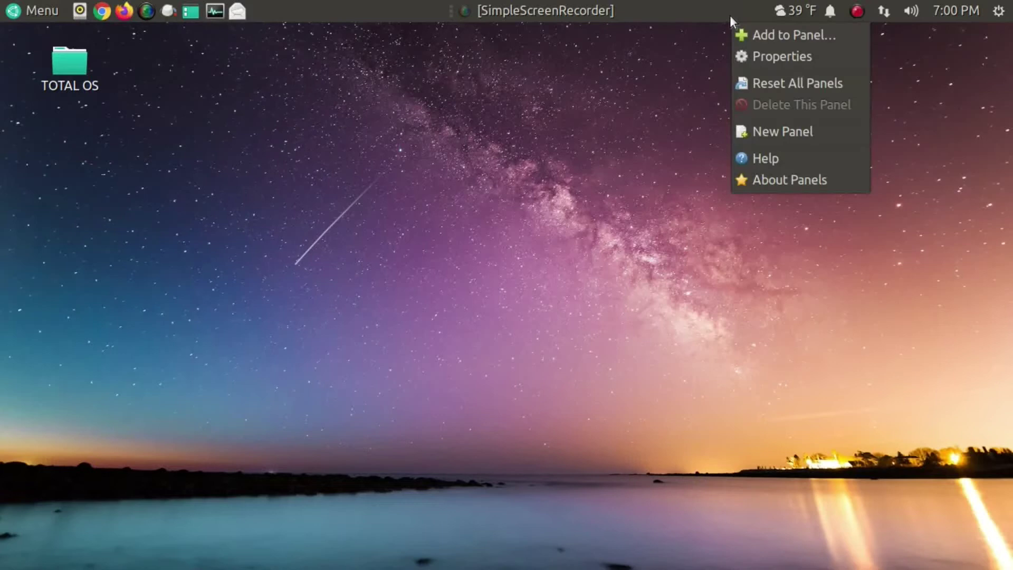
left_click(793, 35)
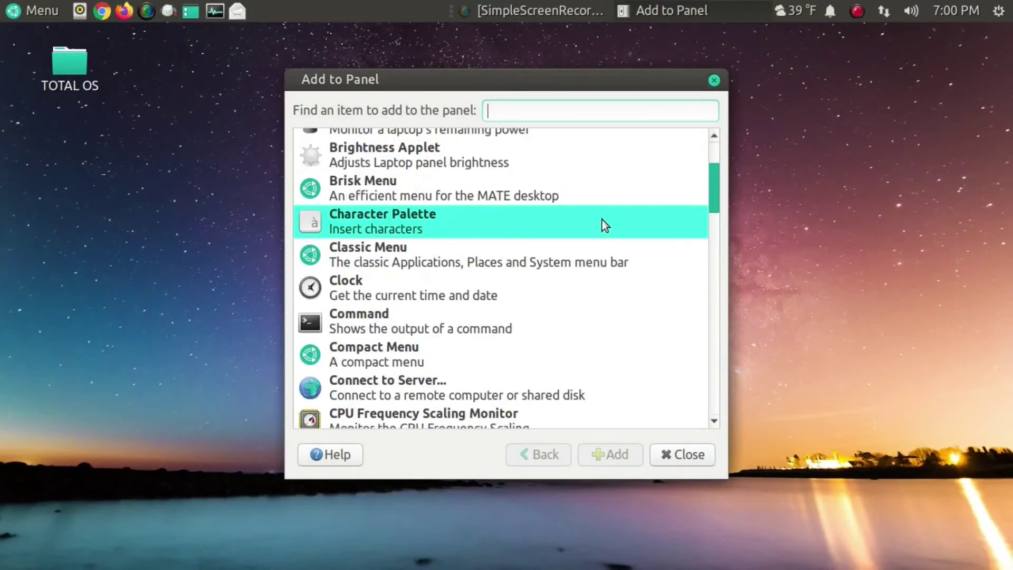
left_click(681, 455)
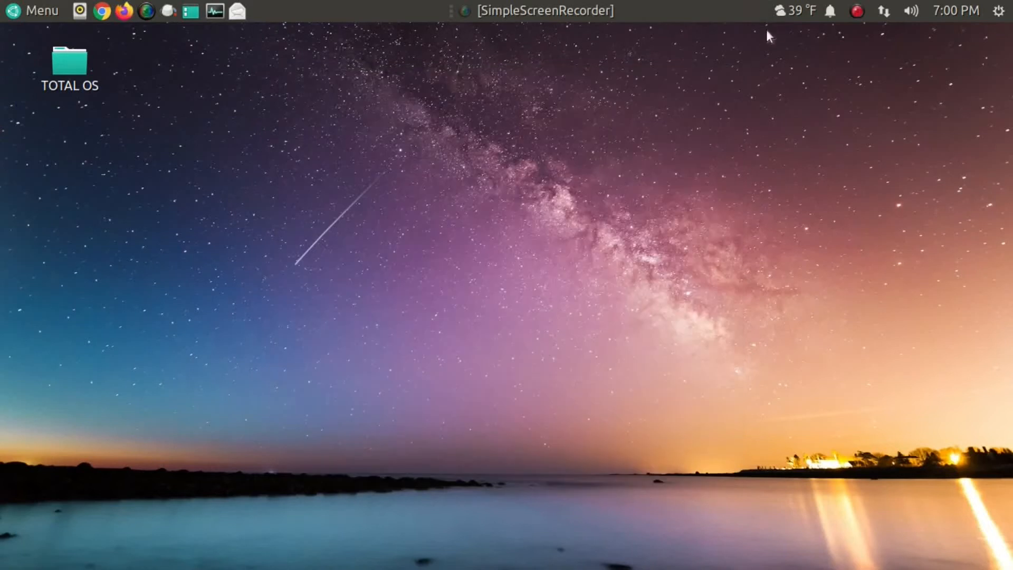
left_click(800, 11)
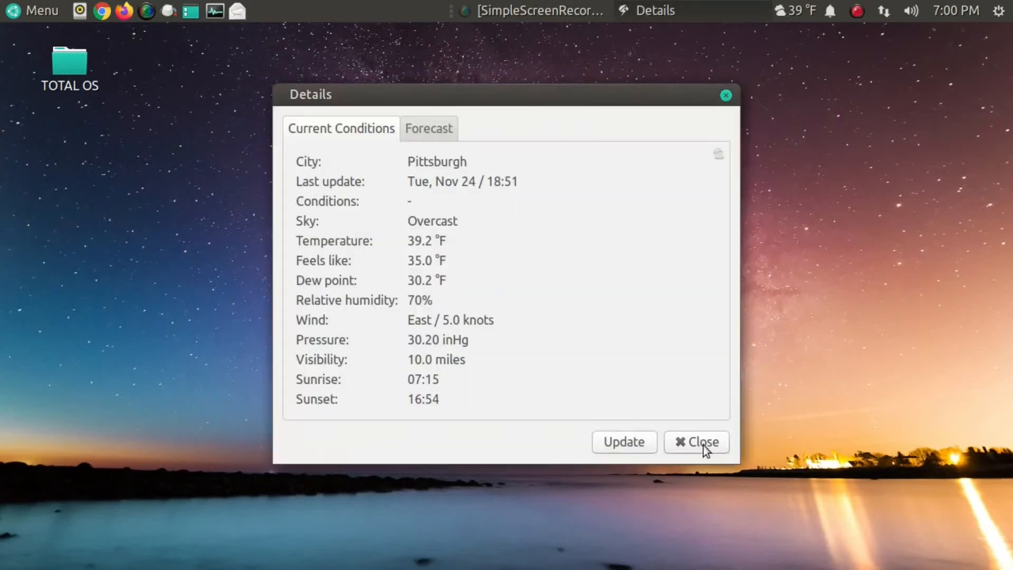
left_click(1001, 11)
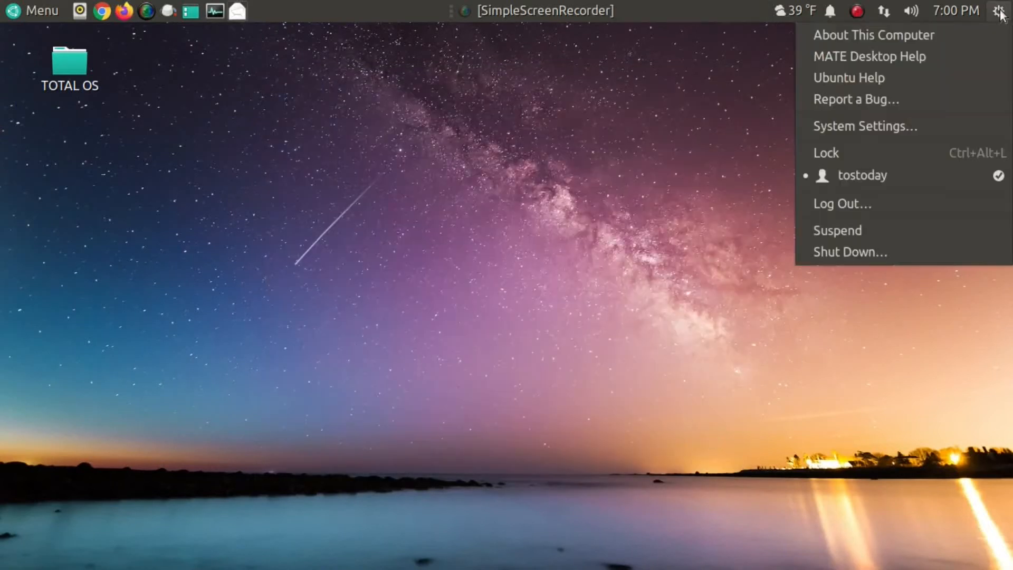
left_click(955, 11)
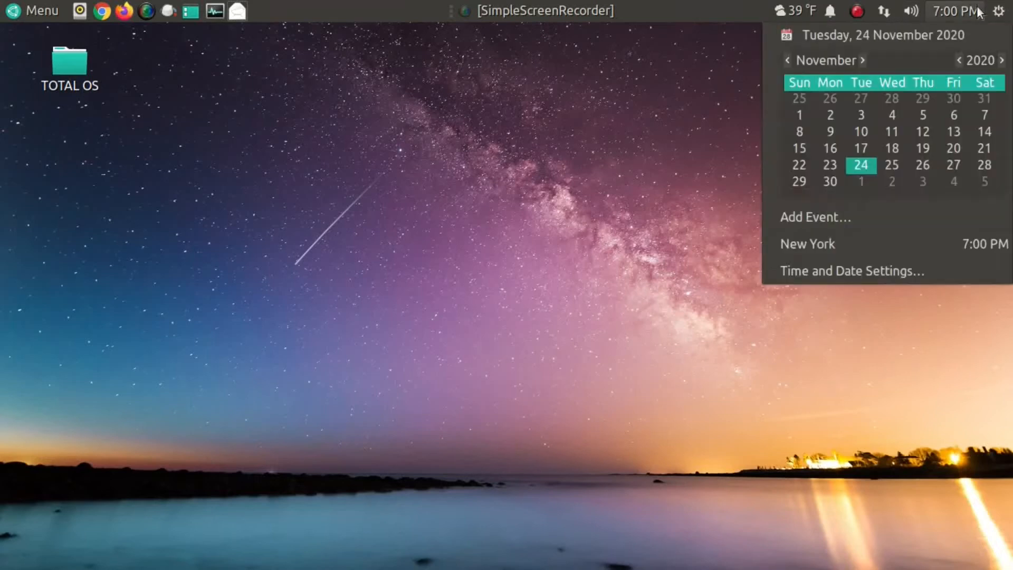
left_click(1000, 11)
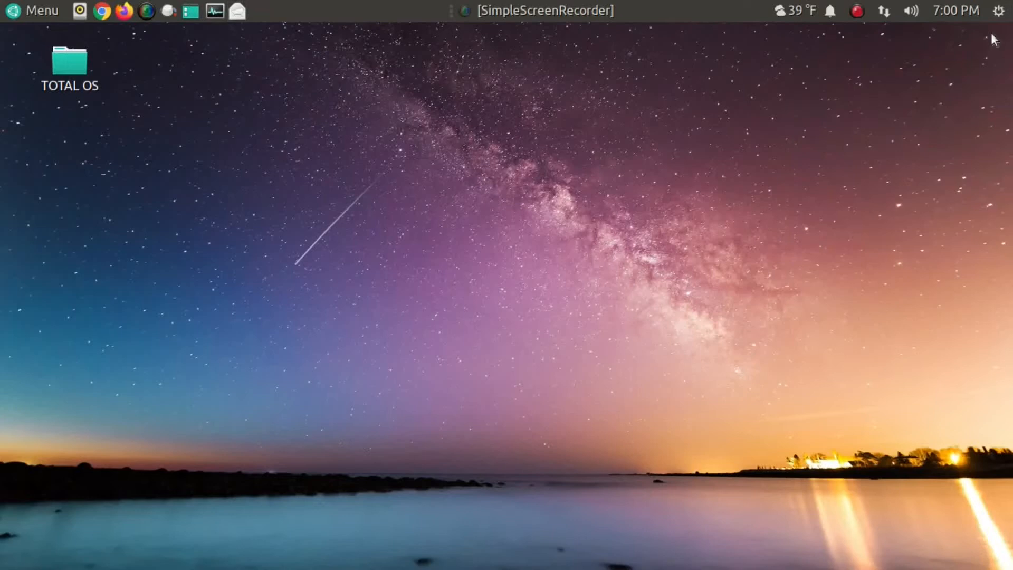
Launch MATE System Monitor from the panel and view its Resources graphs.
left_click(213, 11)
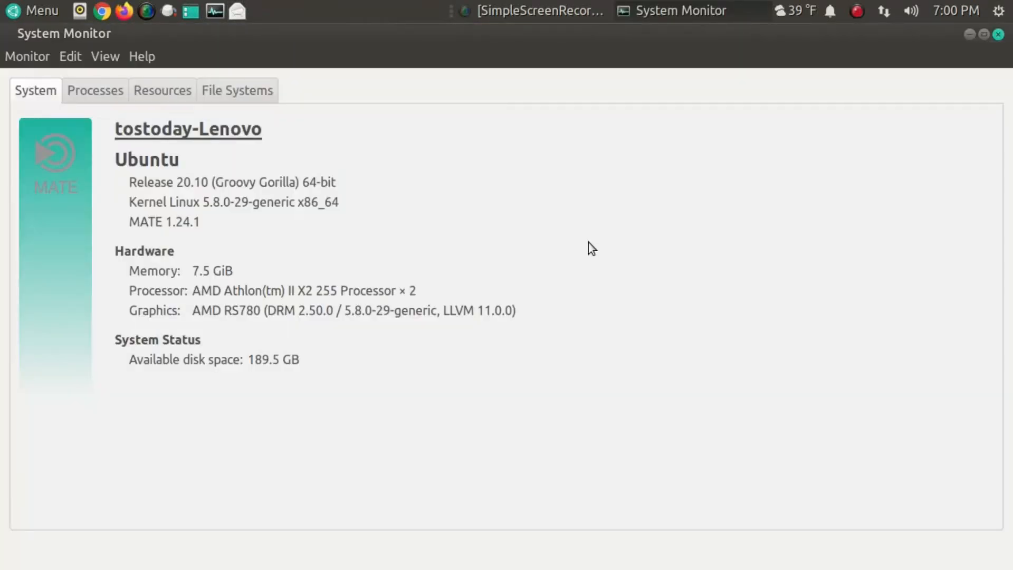
mouse_move(300, 287)
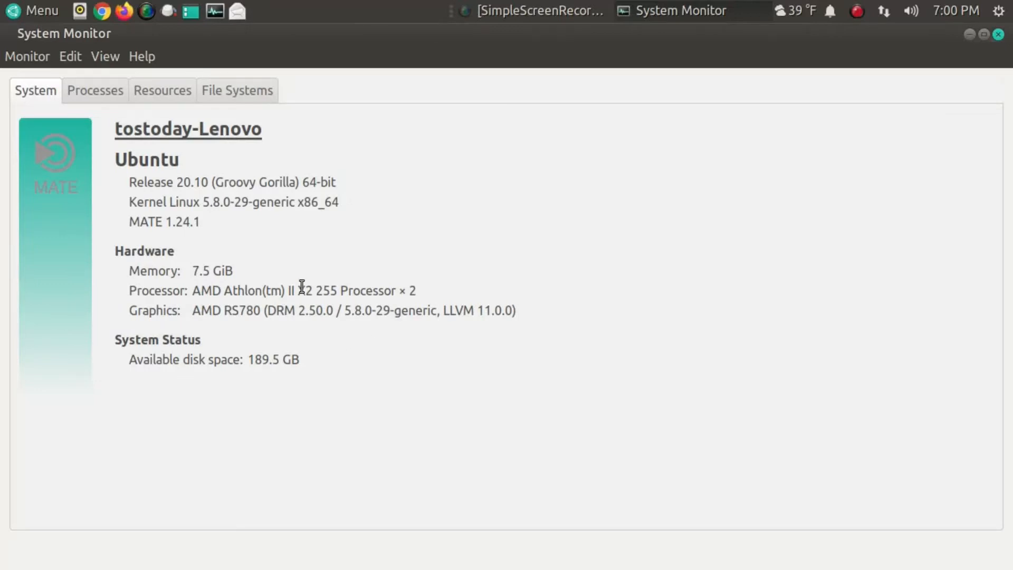
mouse_move(233, 132)
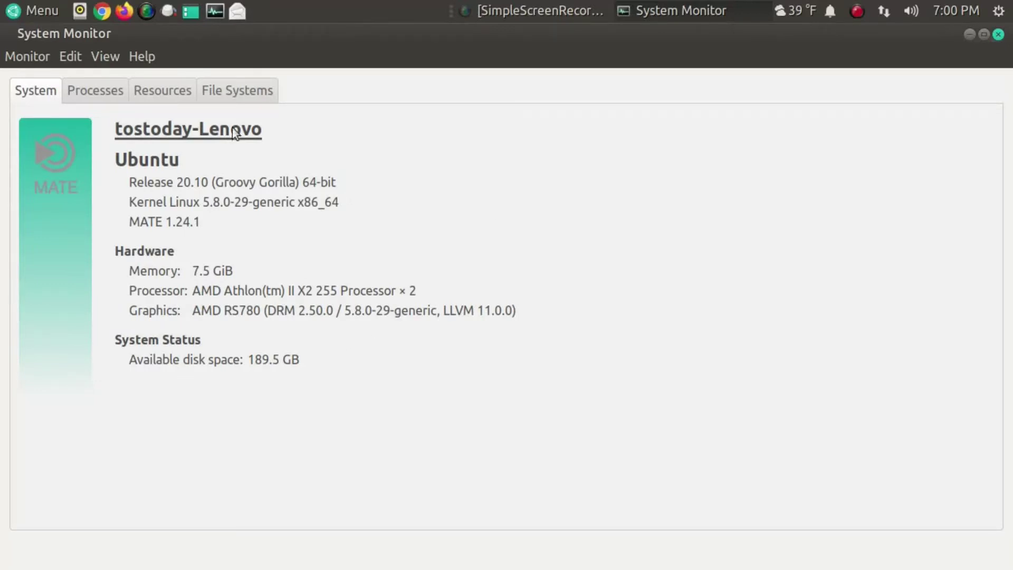
left_click(162, 89)
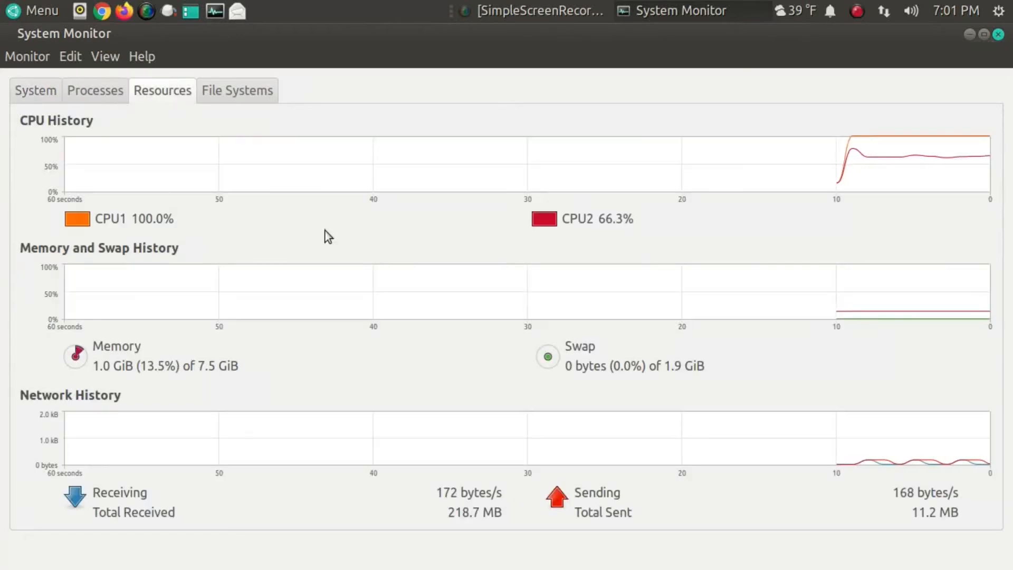
mouse_move(216, 368)
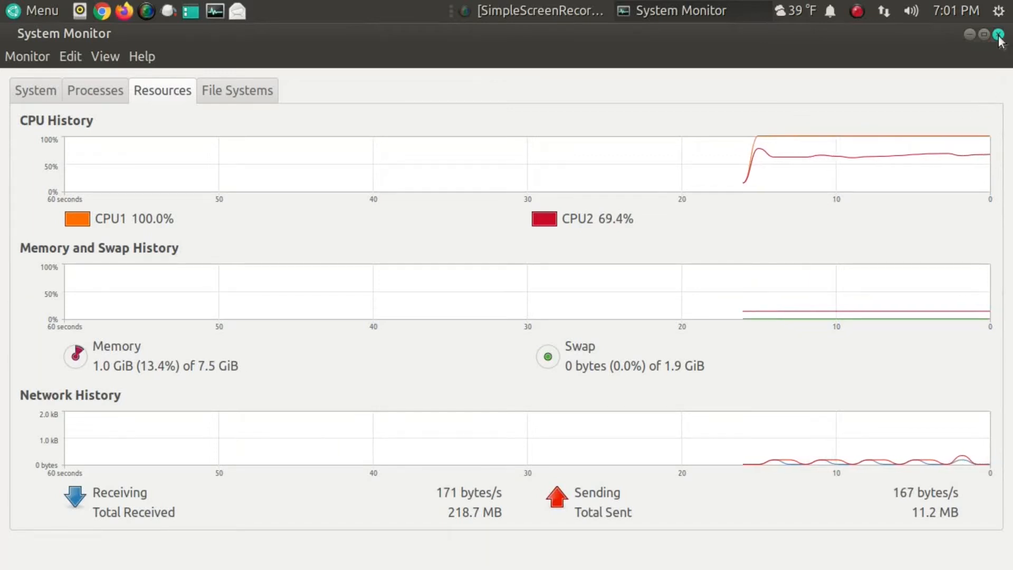
Close System Monitor and launch the Ubuntu MATE Guide from Menu > Accessories.
left_click(998, 34)
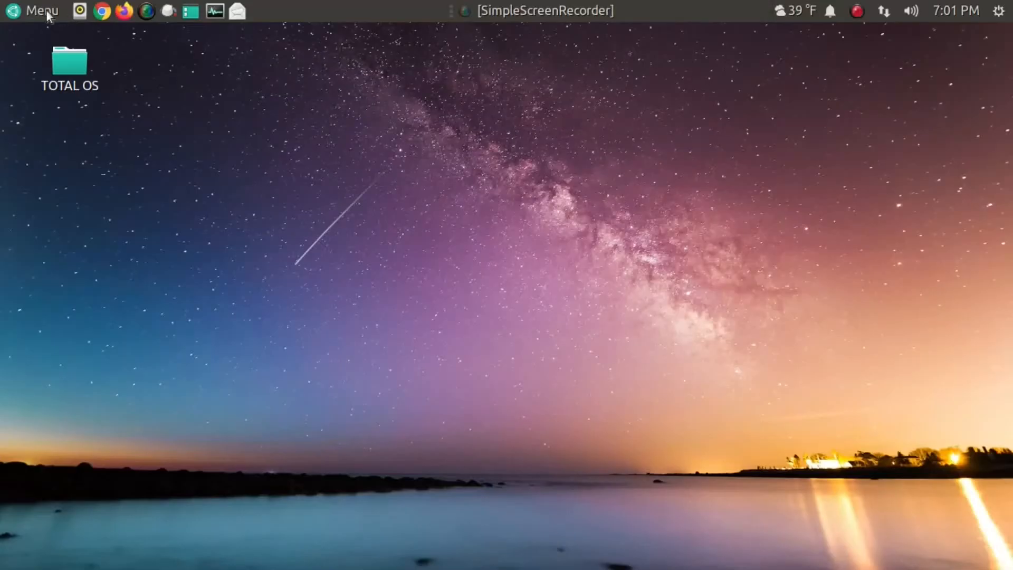
left_click(33, 11)
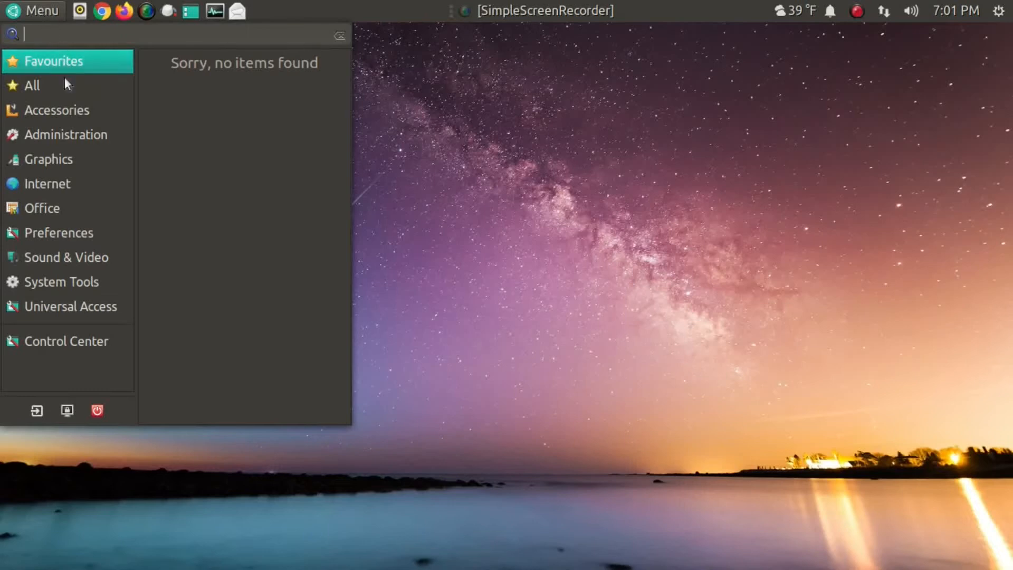
left_click(57, 110)
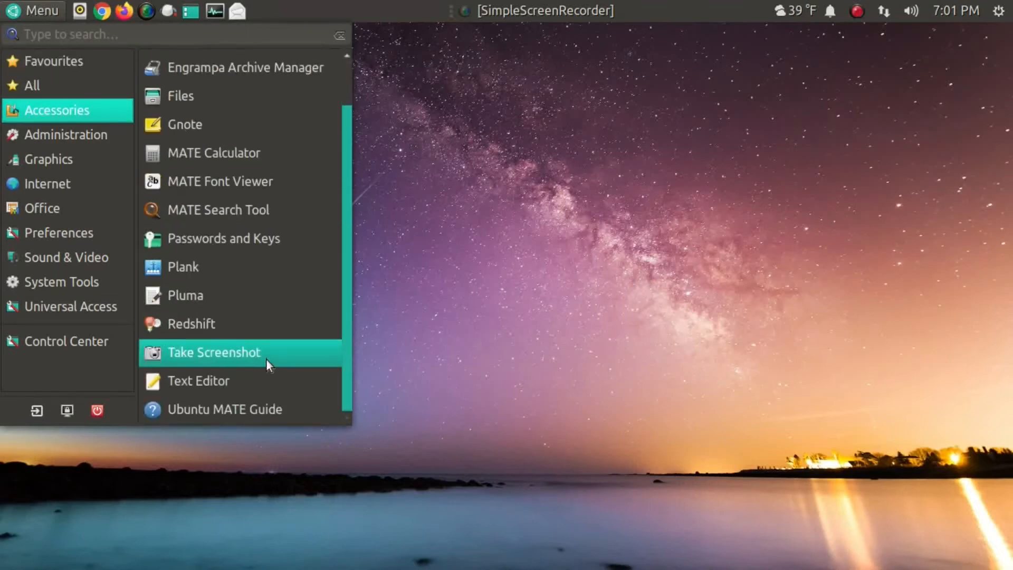
mouse_move(265, 409)
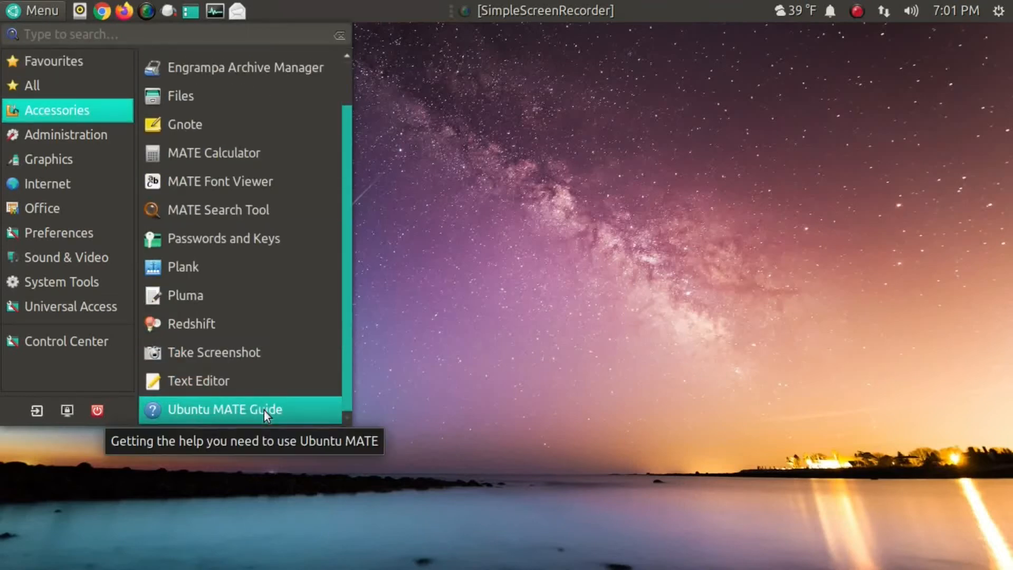
left_click(224, 409)
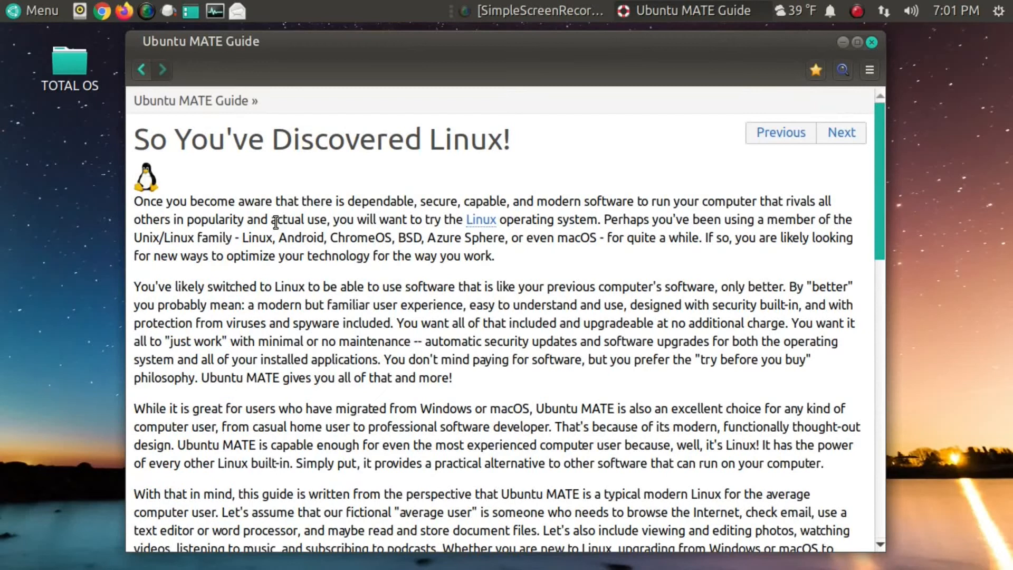
mouse_move(535, 322)
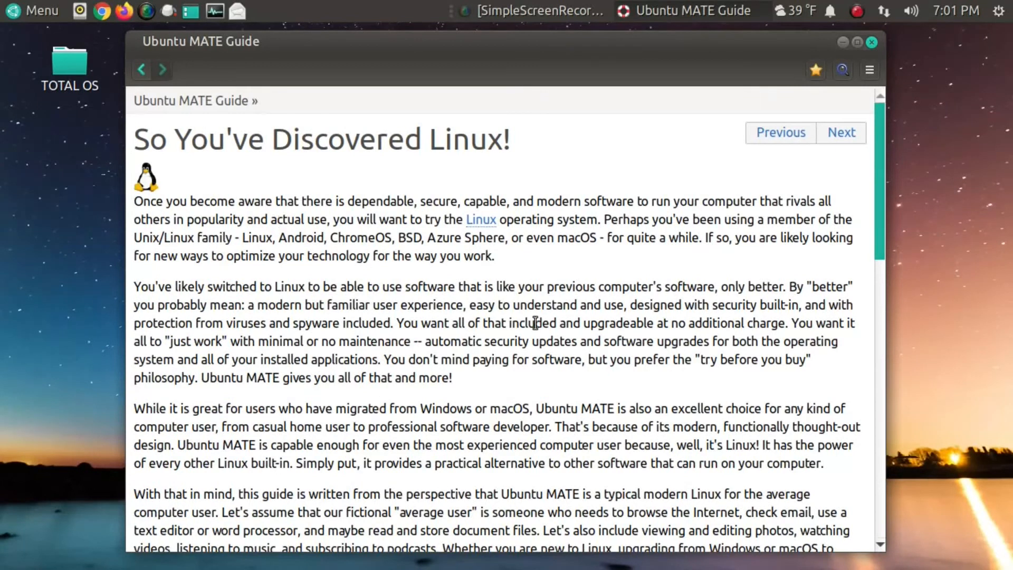
Scroll the Guide page down to its final section and Previous/Next buttons.
scroll("down", 3)
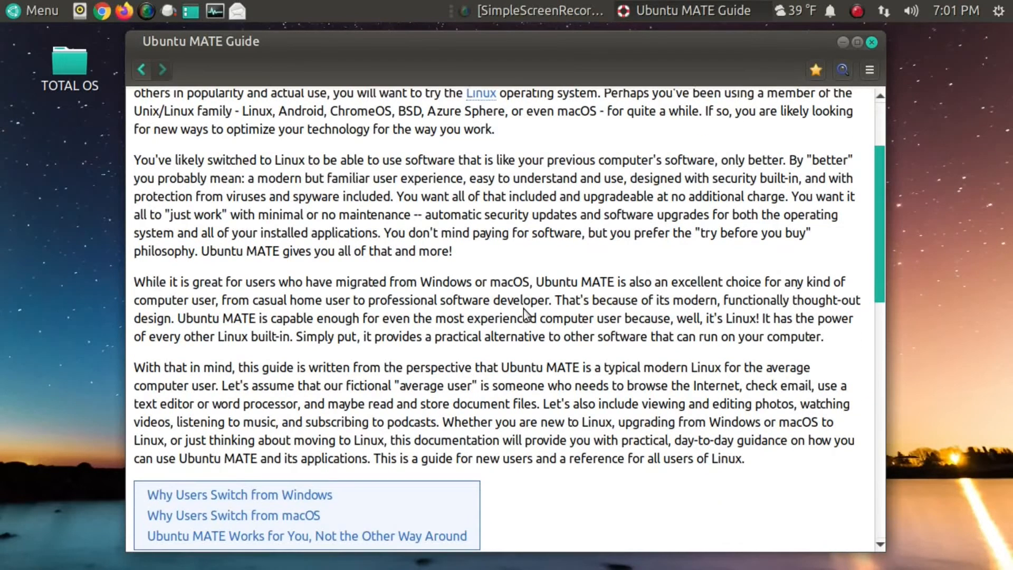
scroll("down", 3)
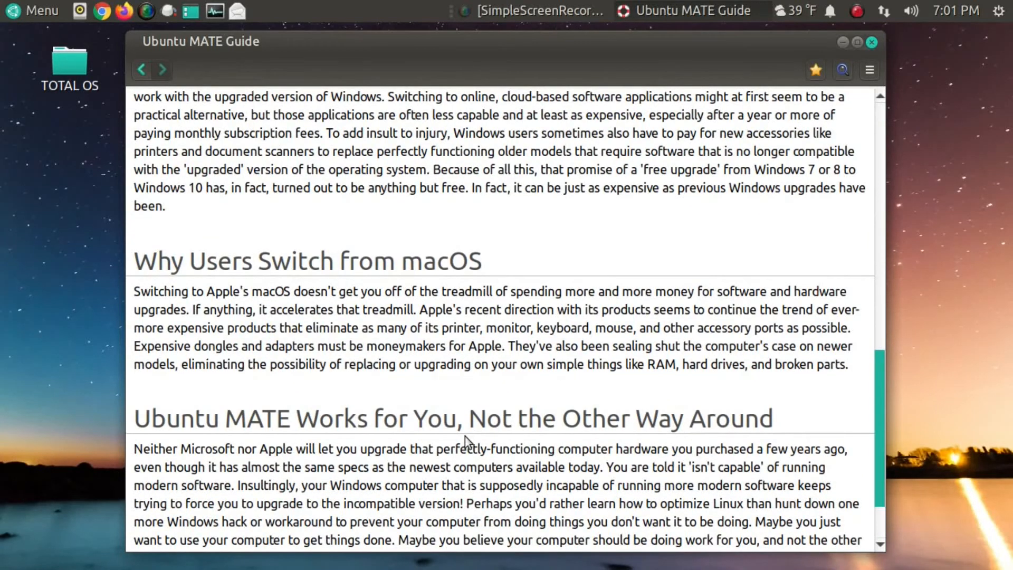
scroll("down", 3)
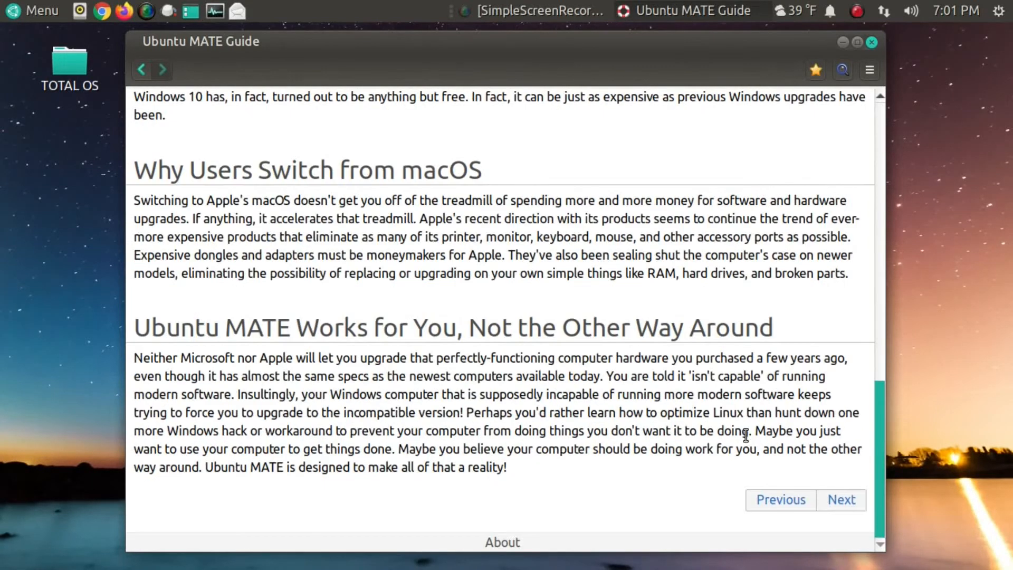
mouse_move(722, 394)
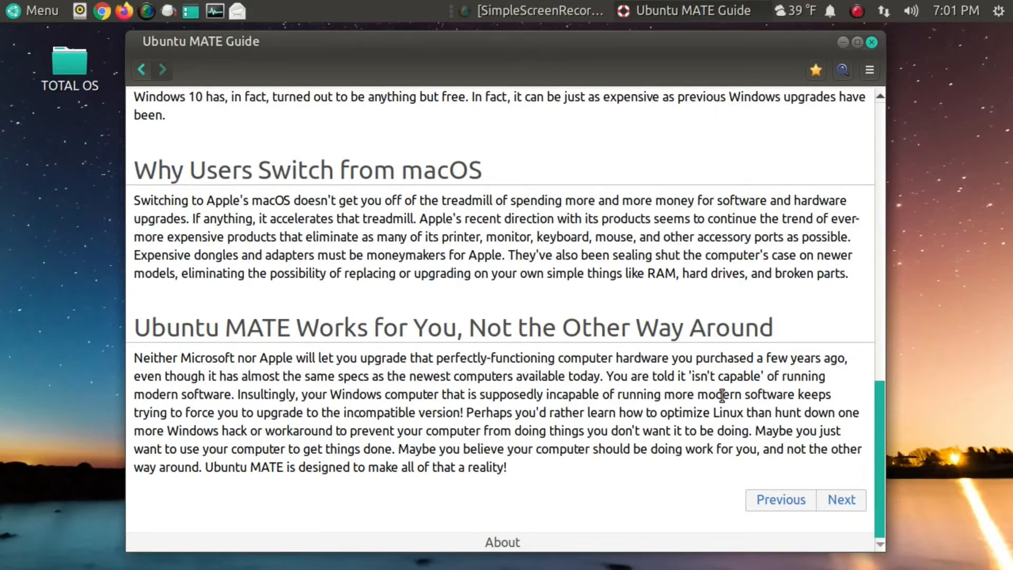
Close the Guide, open Ubuntu MATE Welcome to its Desktop Layout page, then close it.
left_click(32, 11)
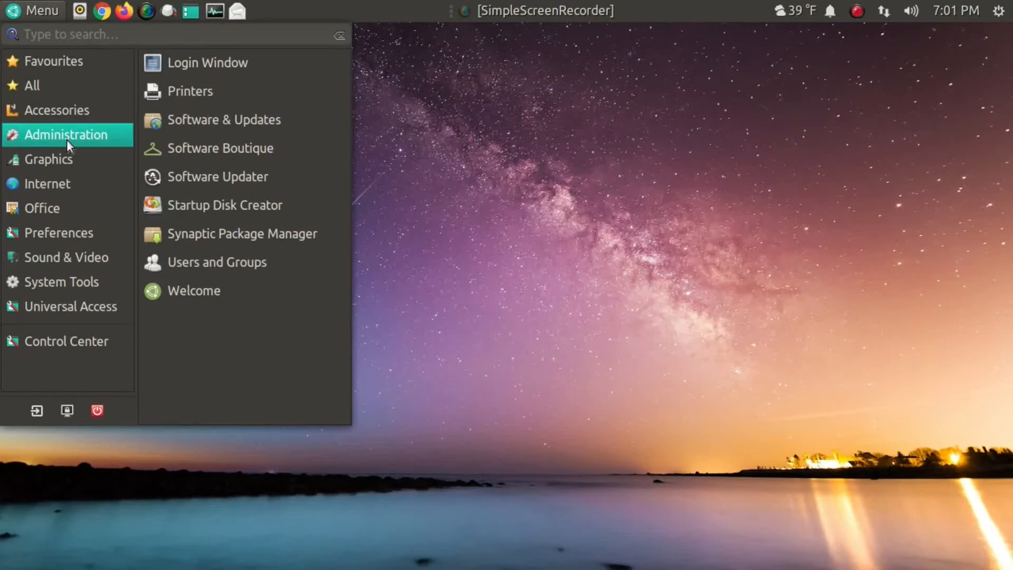
left_click(219, 290)
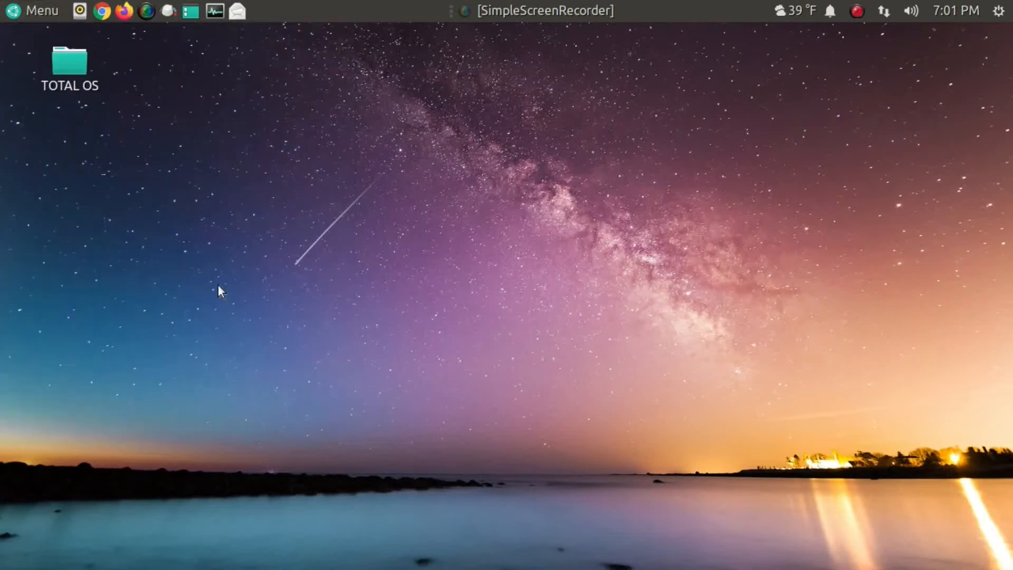
mouse_move(641, 263)
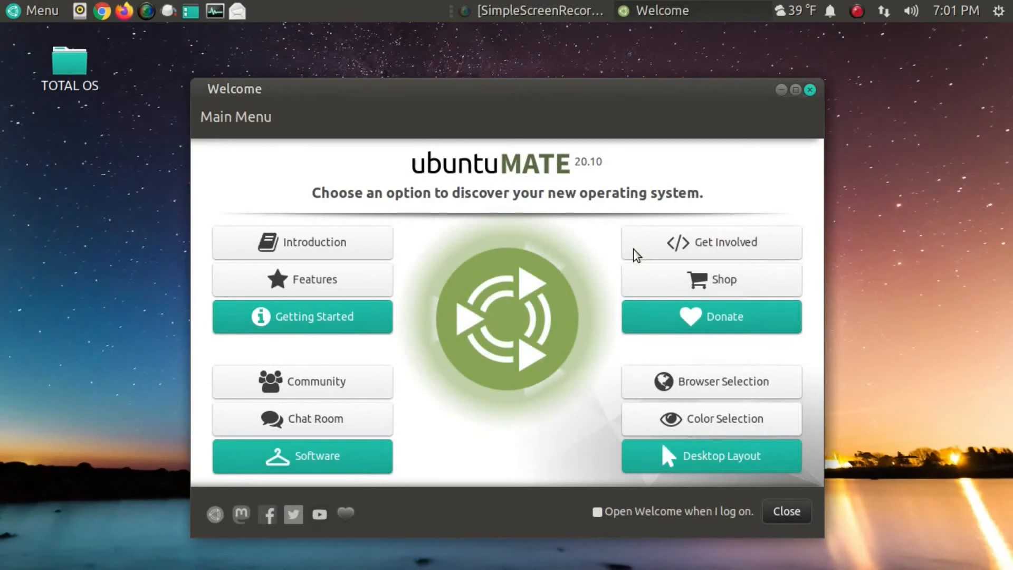
mouse_move(707, 469)
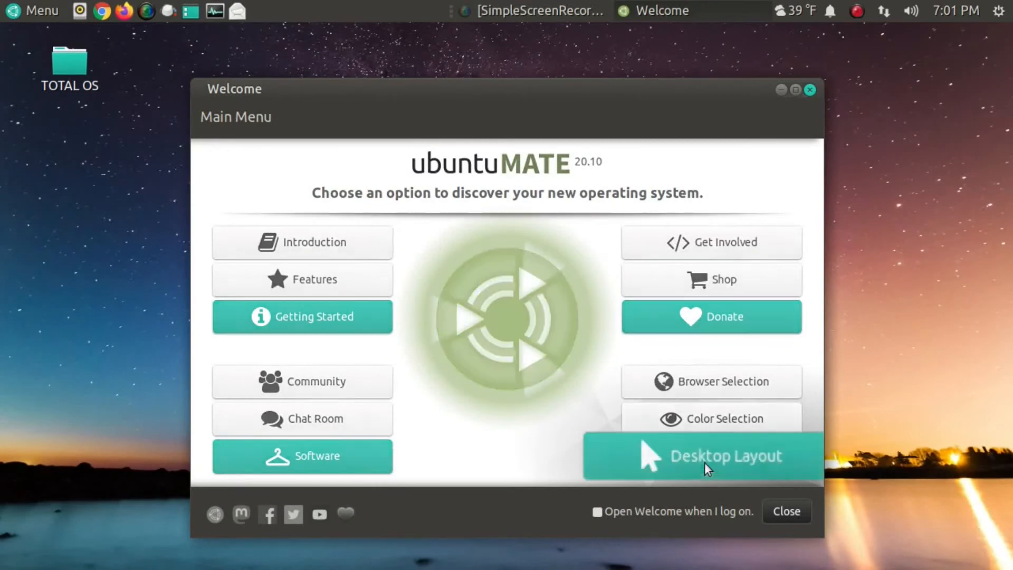
left_click(711, 455)
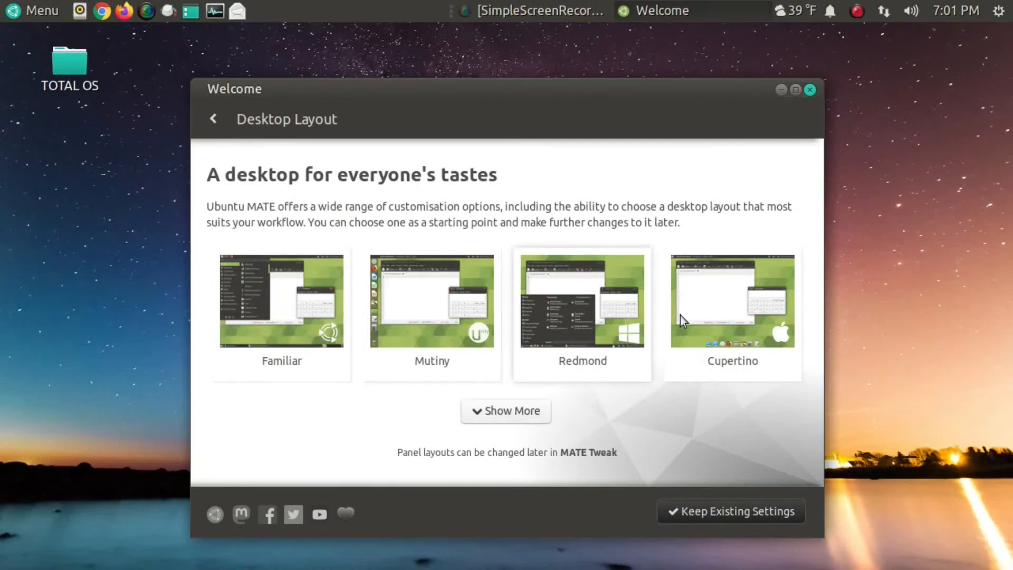
mouse_move(801, 171)
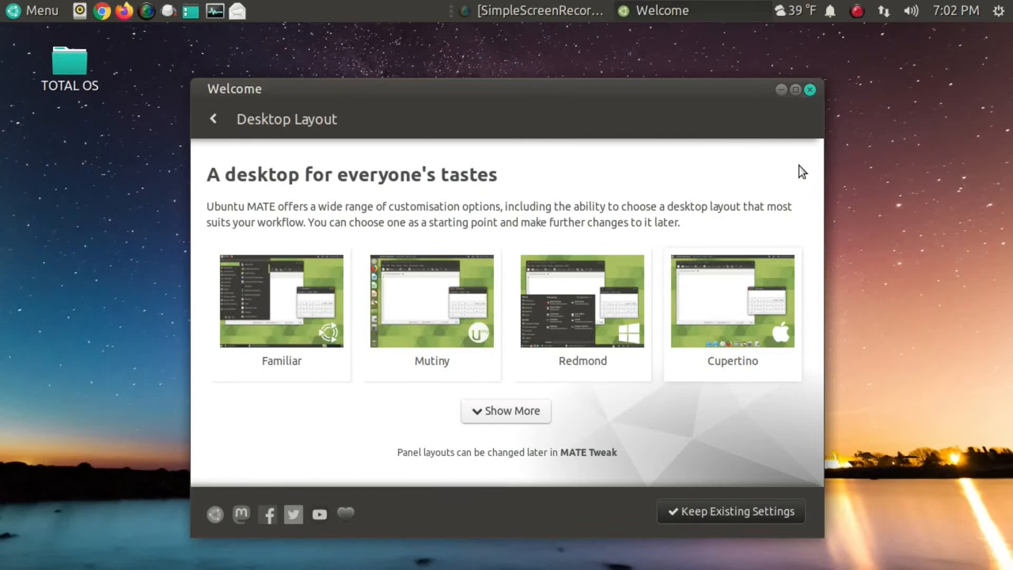
left_click(809, 90)
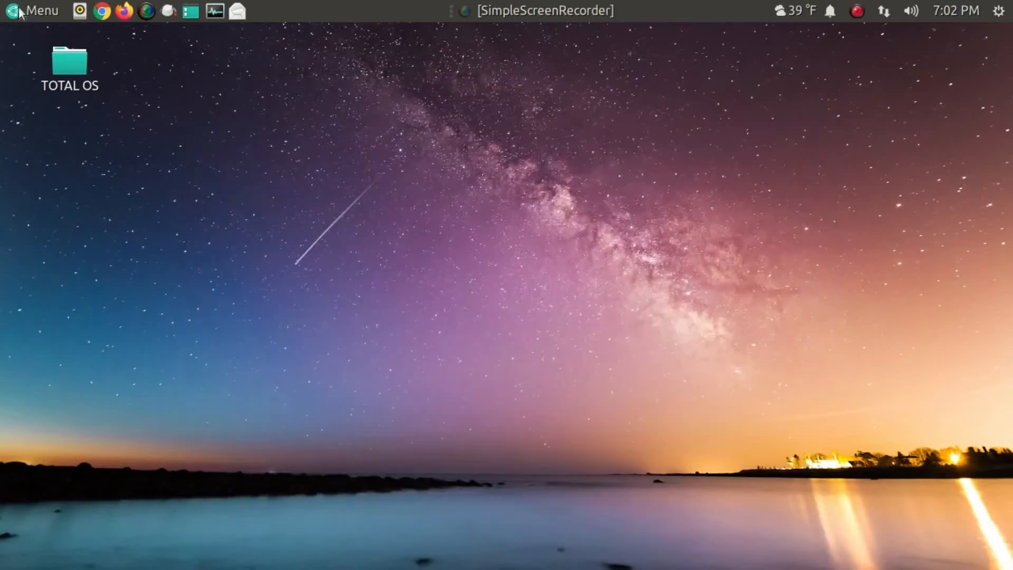
Browse the application menu and launch Startup Applications Preferences.
left_click(32, 11)
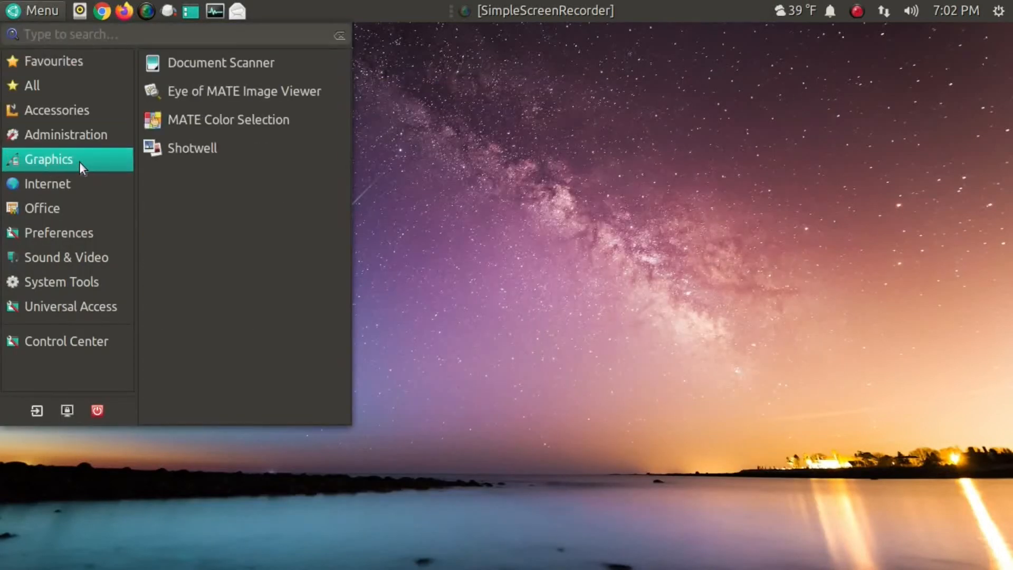
mouse_move(242, 91)
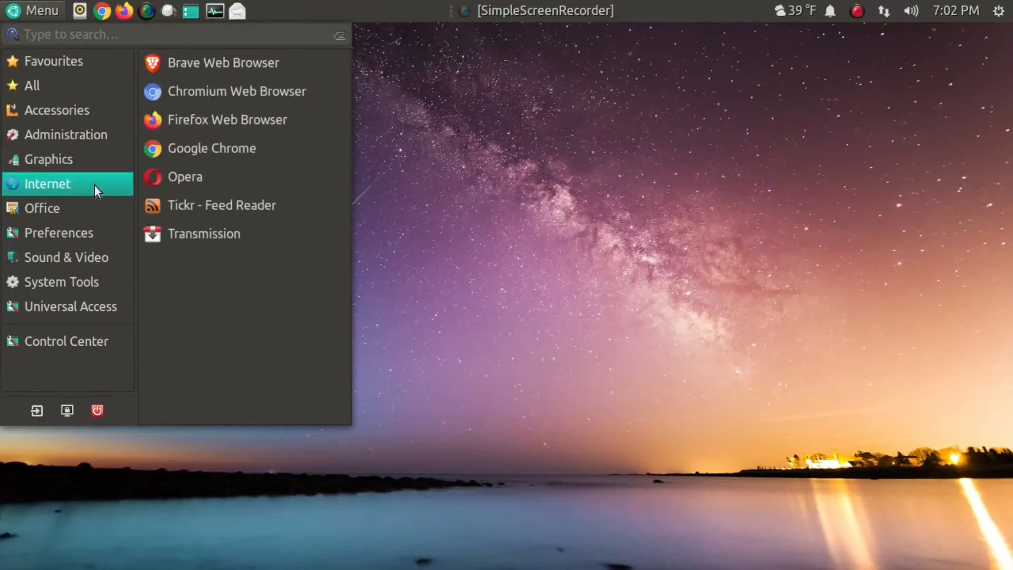
mouse_move(239, 63)
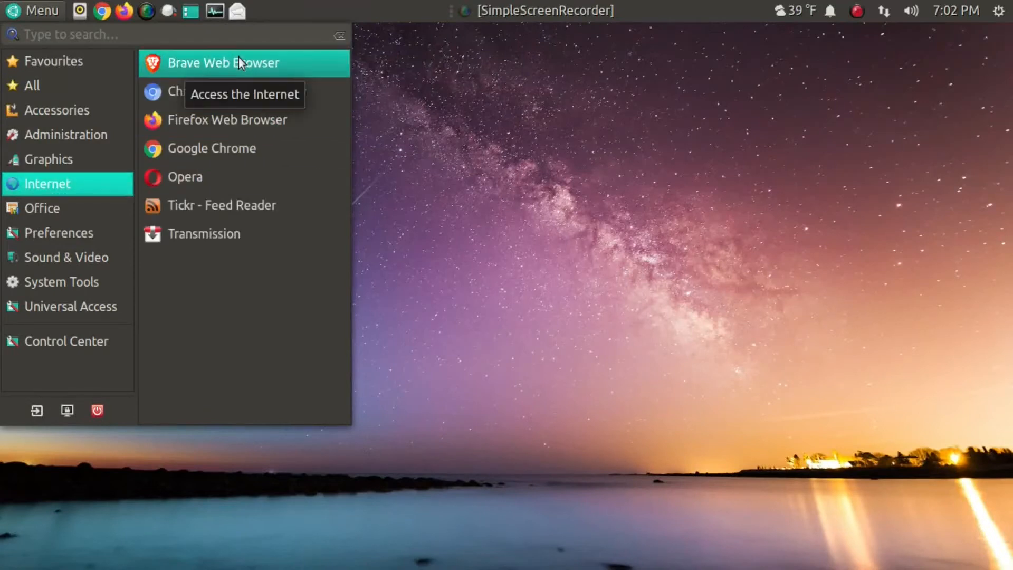
mouse_move(238, 59)
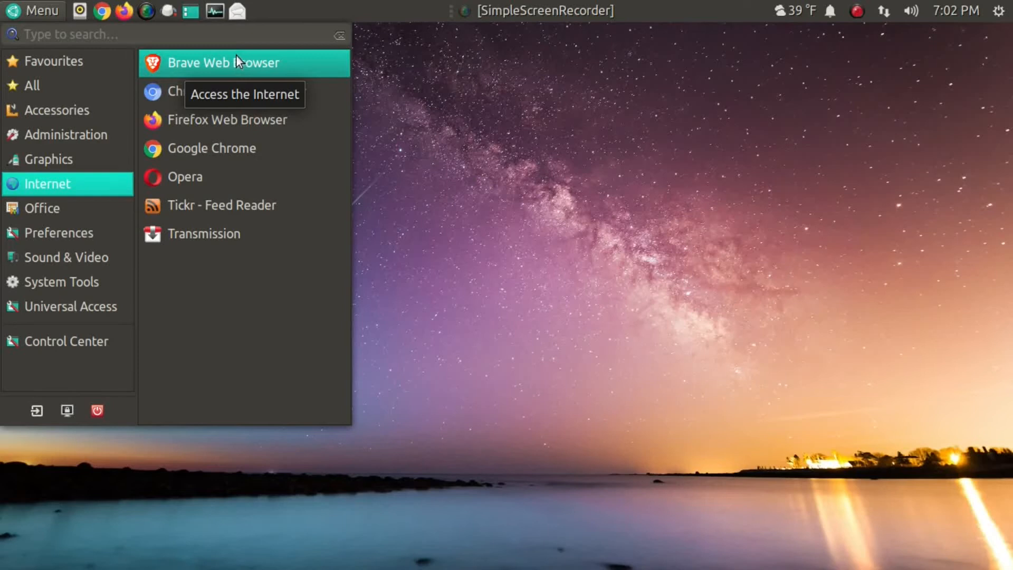
mouse_move(252, 91)
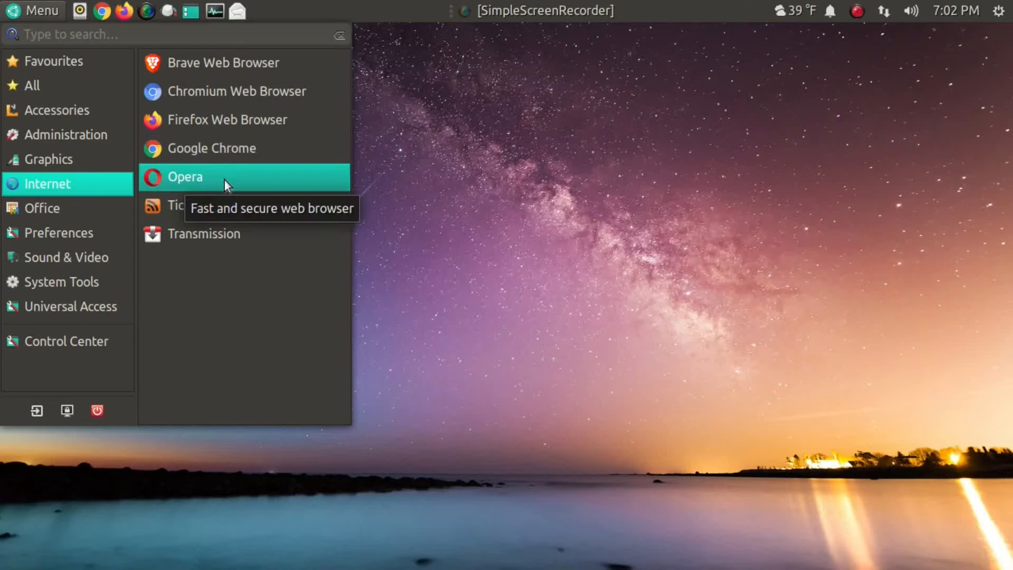
mouse_move(223, 62)
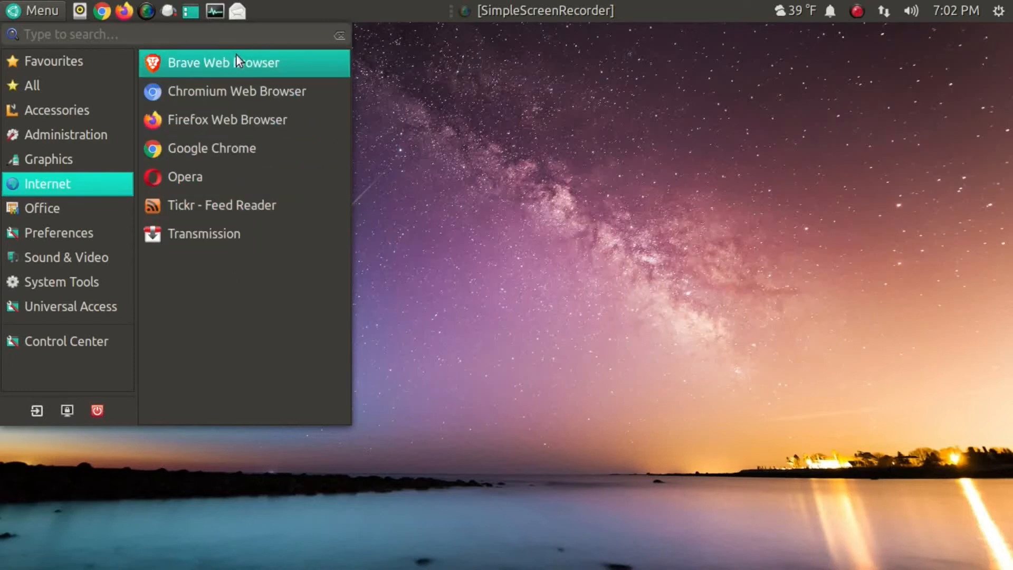
mouse_move(239, 147)
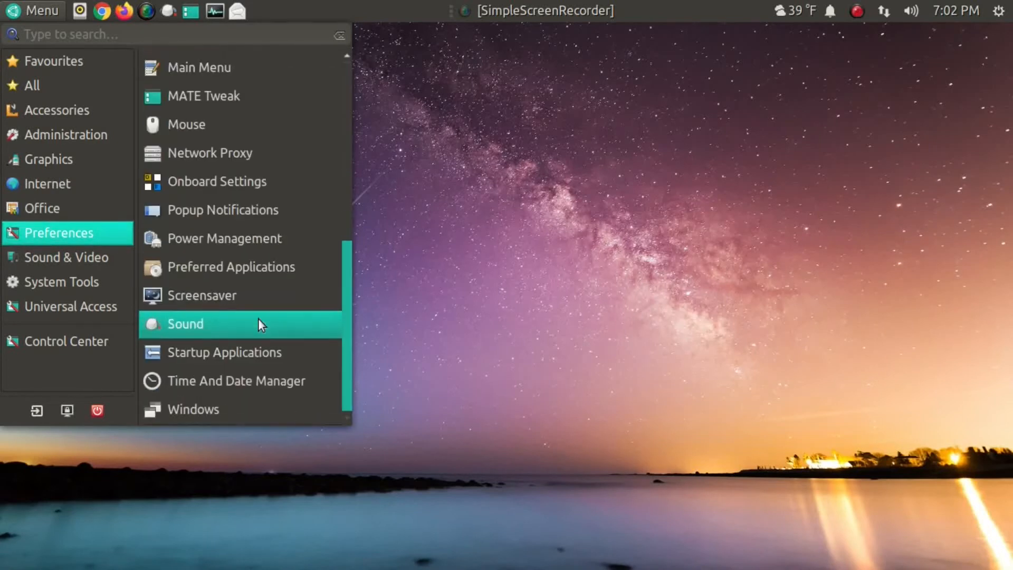
mouse_move(244, 182)
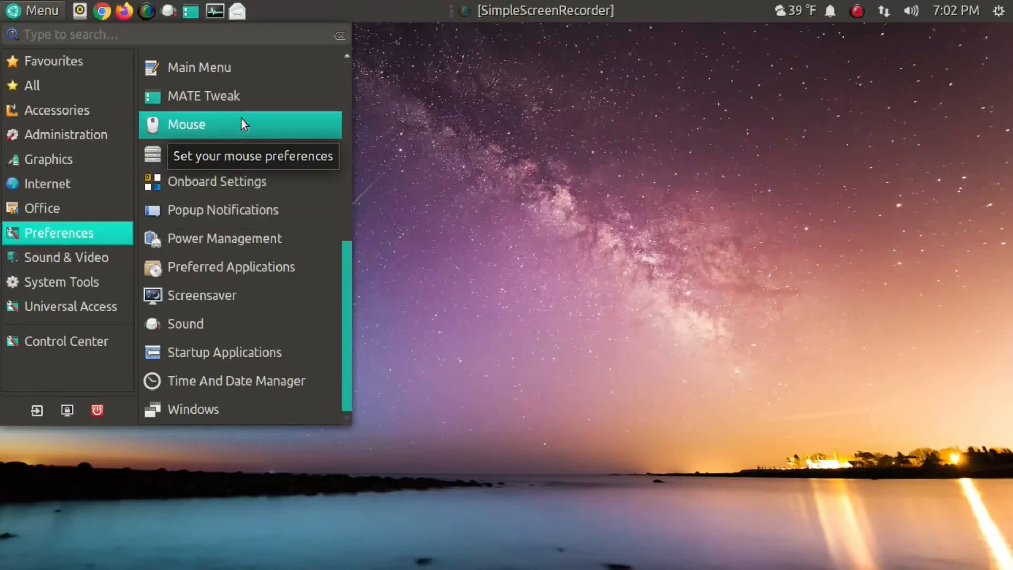
mouse_move(239, 67)
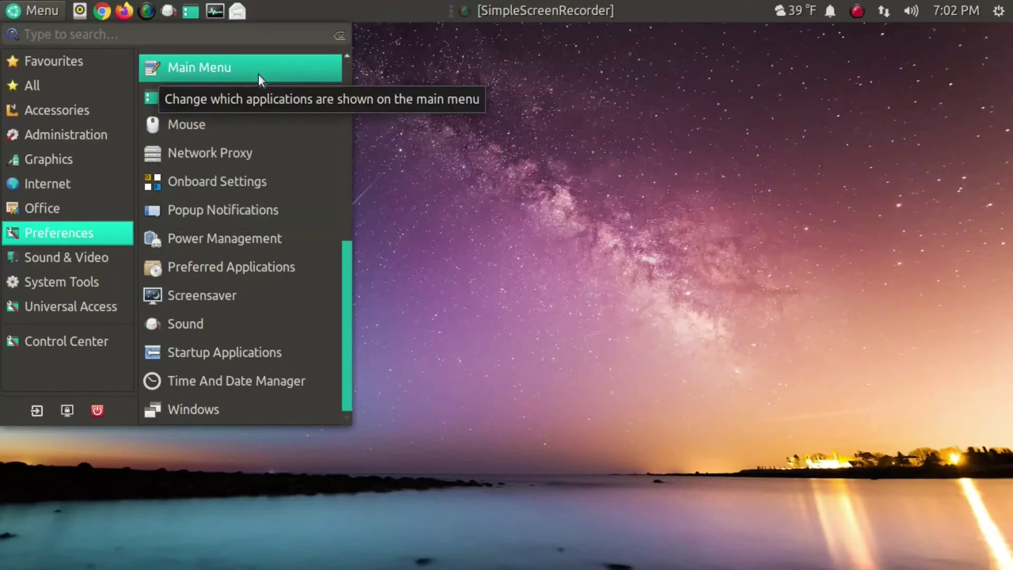
left_click(225, 352)
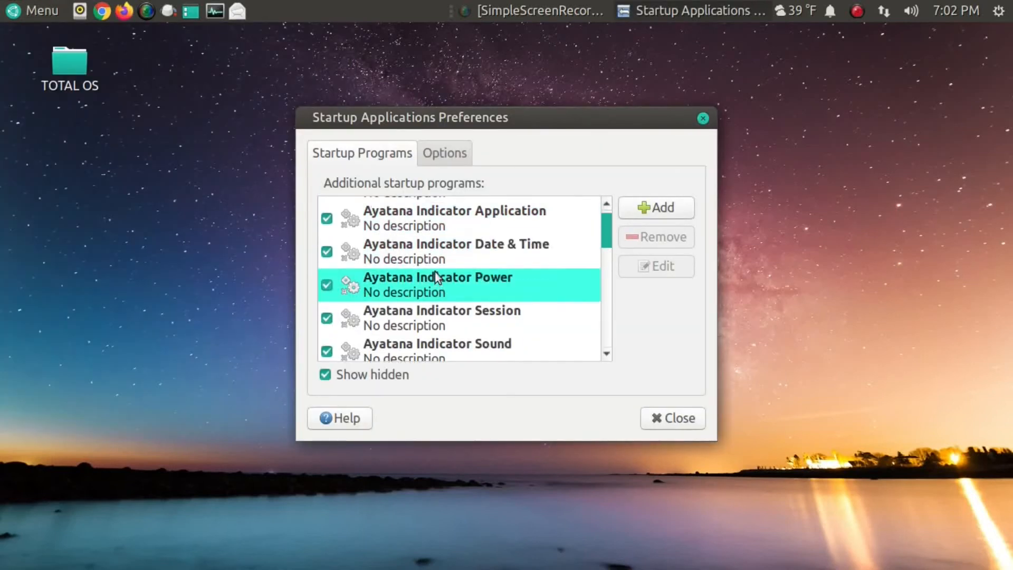
Scroll through the startup programs list with hidden entries shown, then close the window.
scroll("down", 3)
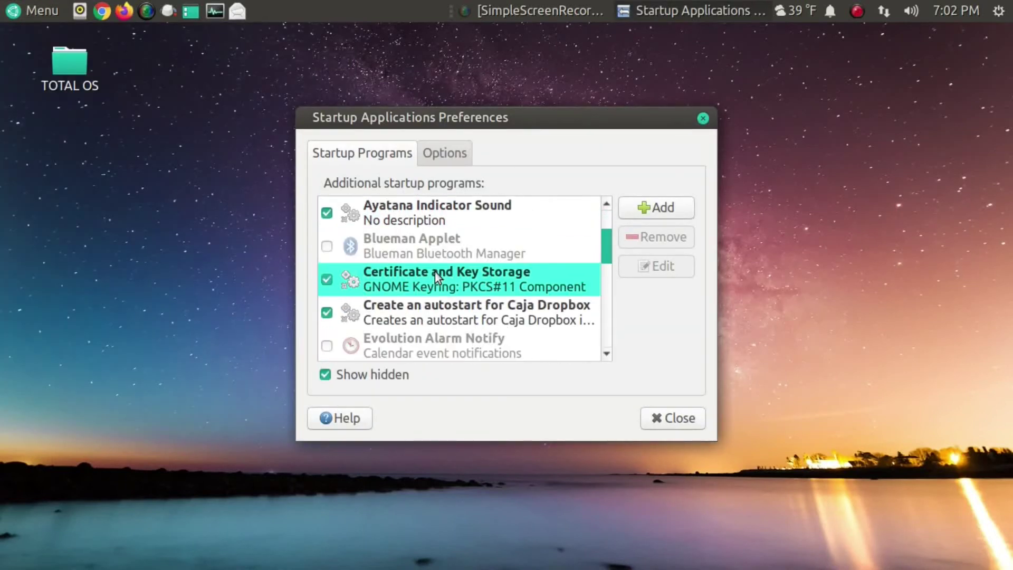
scroll("down", 3)
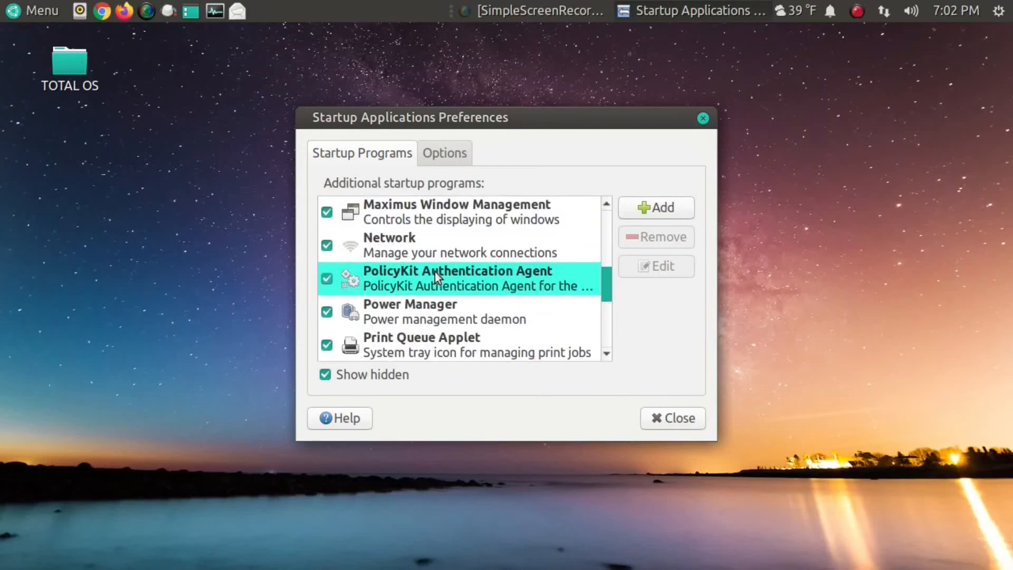
scroll("down", 3)
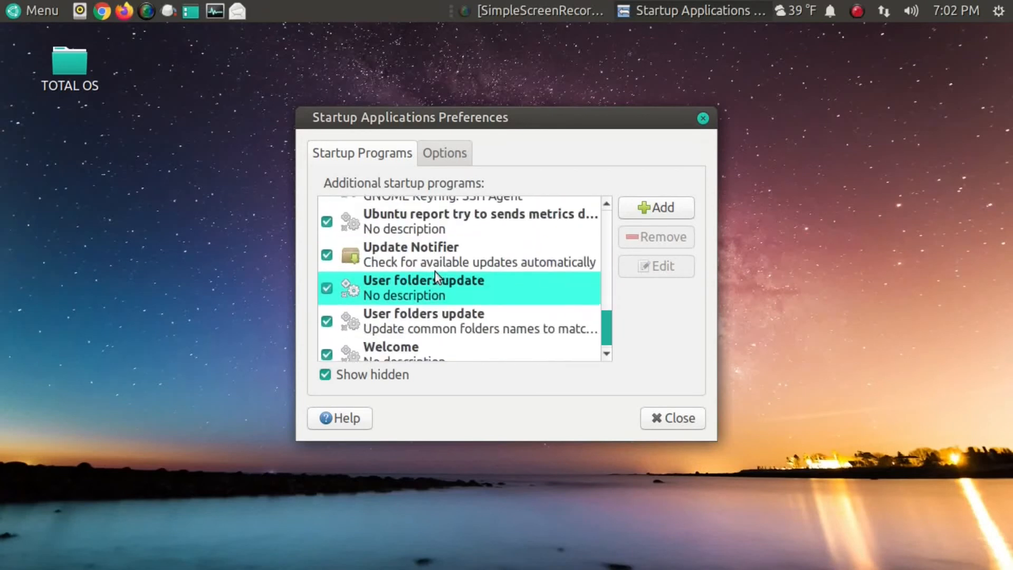
scroll("up", 3)
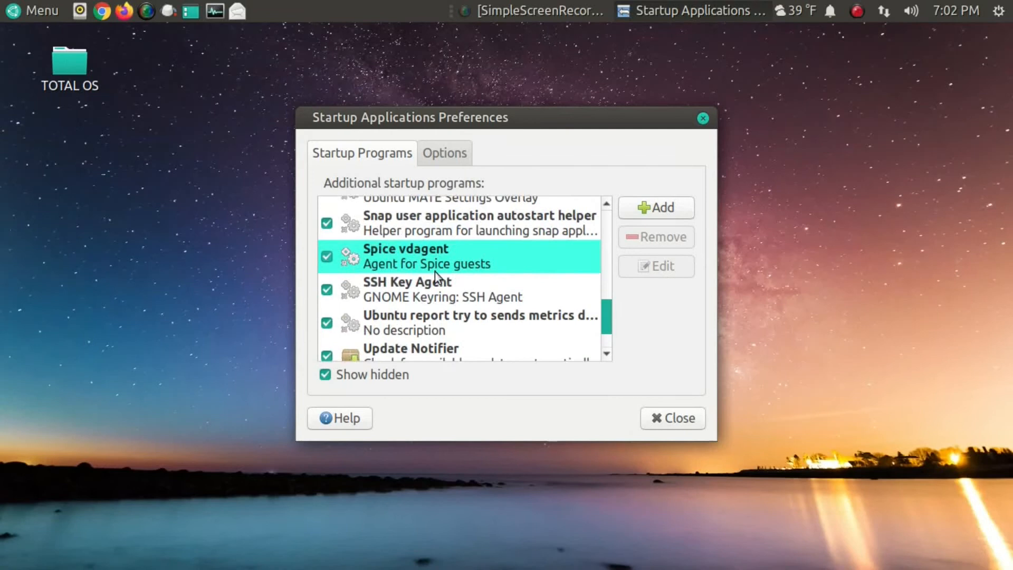
scroll("up", 3)
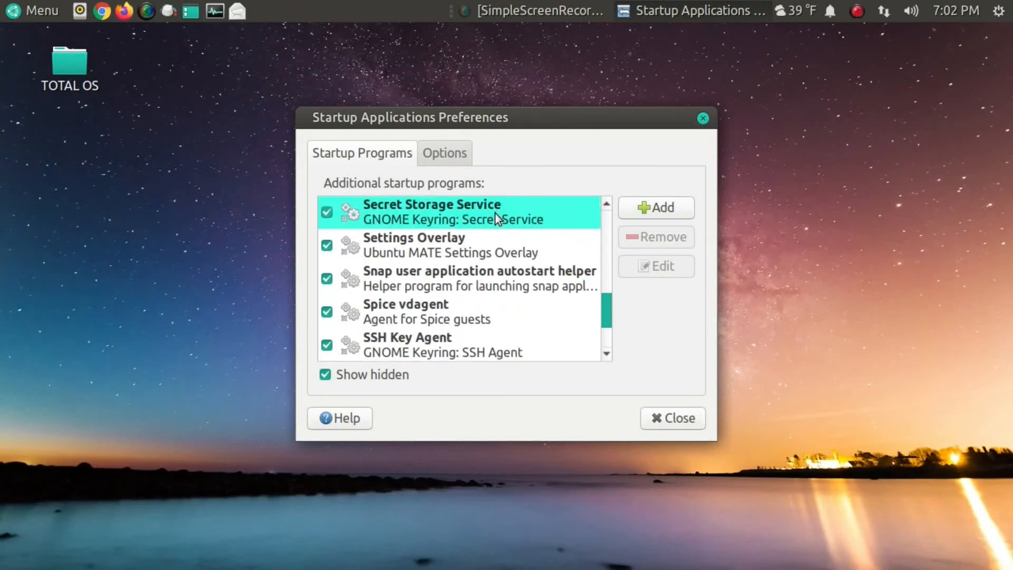
left_click(673, 418)
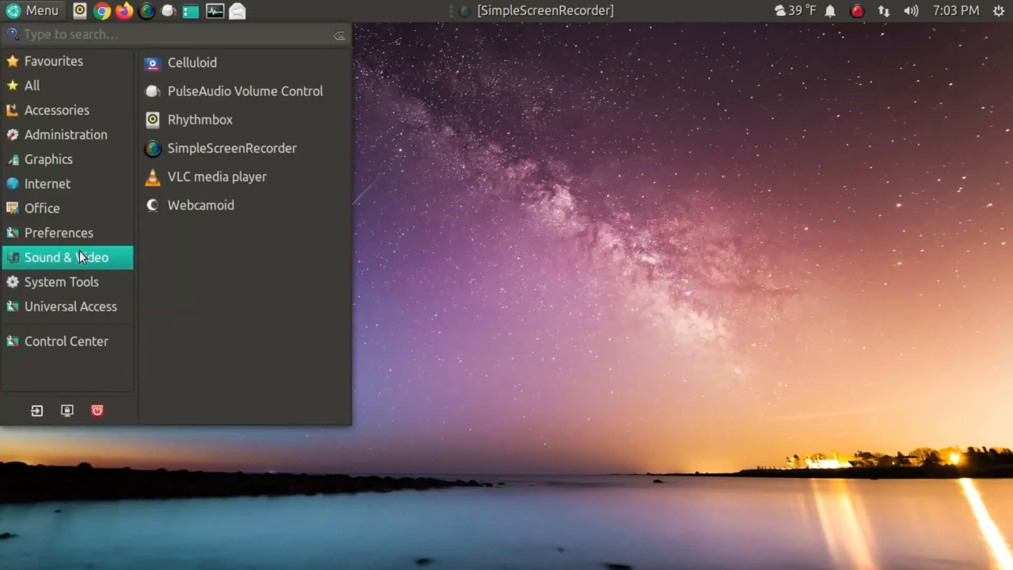
mouse_move(206, 205)
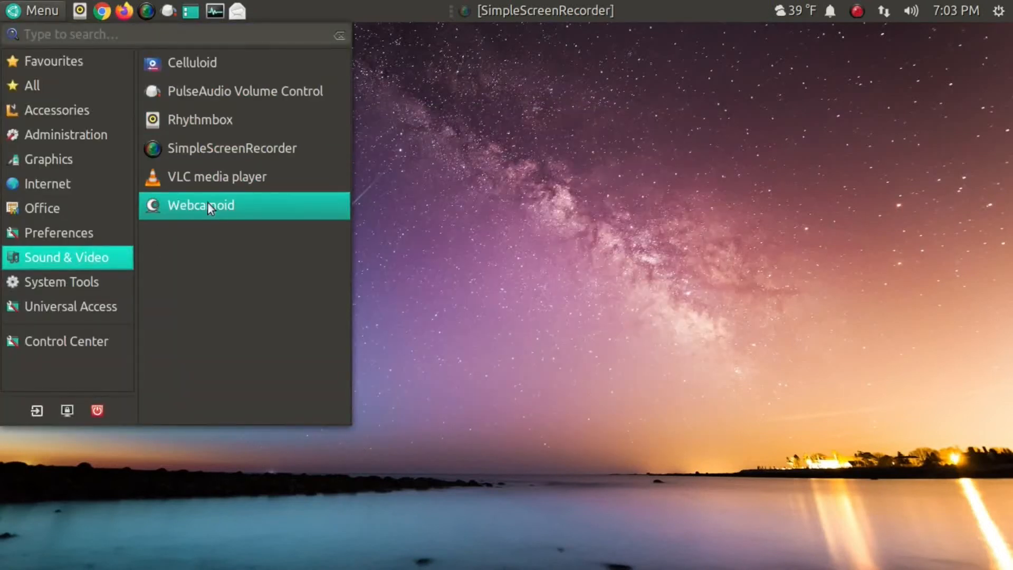
mouse_move(208, 210)
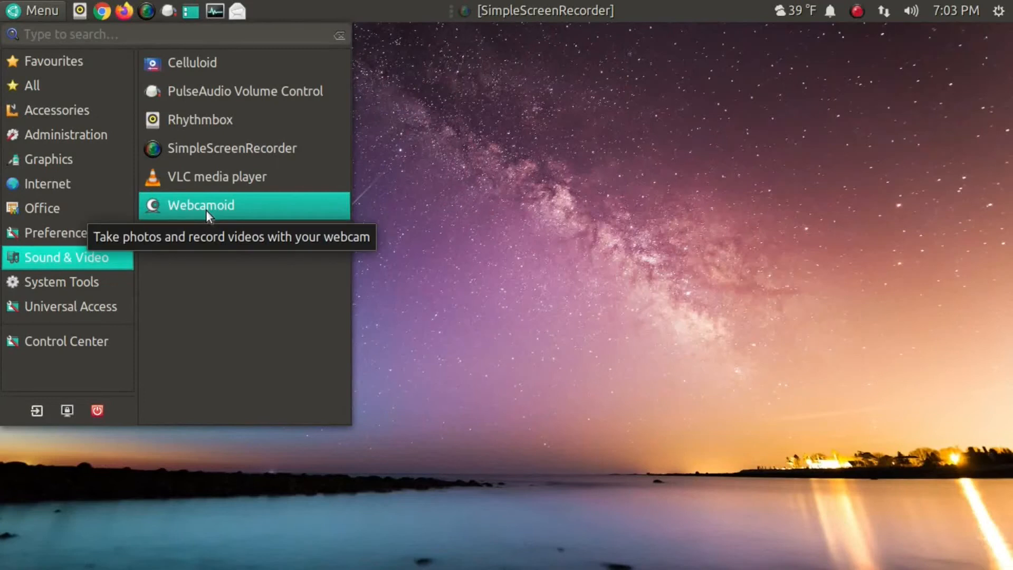
mouse_move(215, 275)
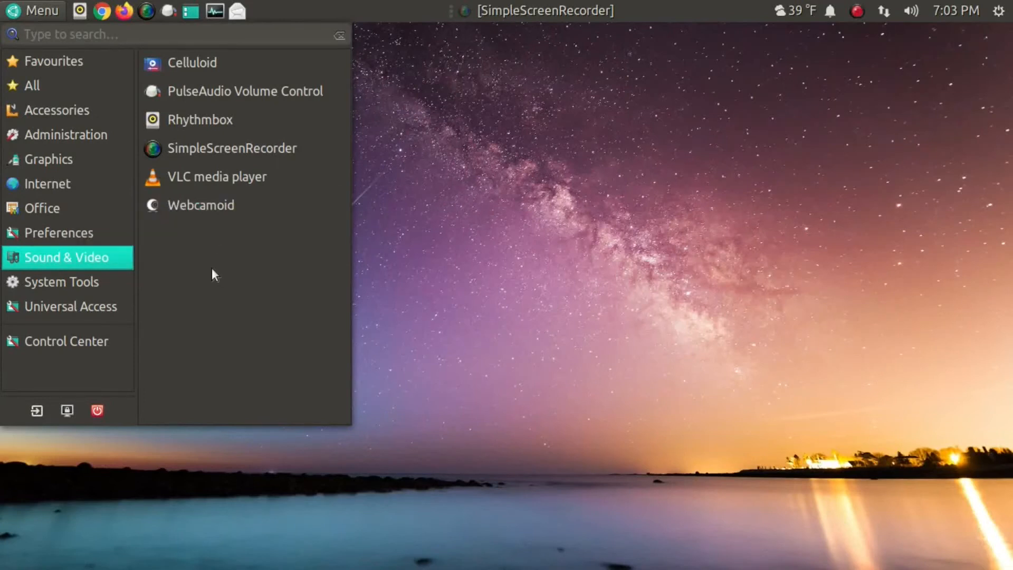
mouse_move(207, 205)
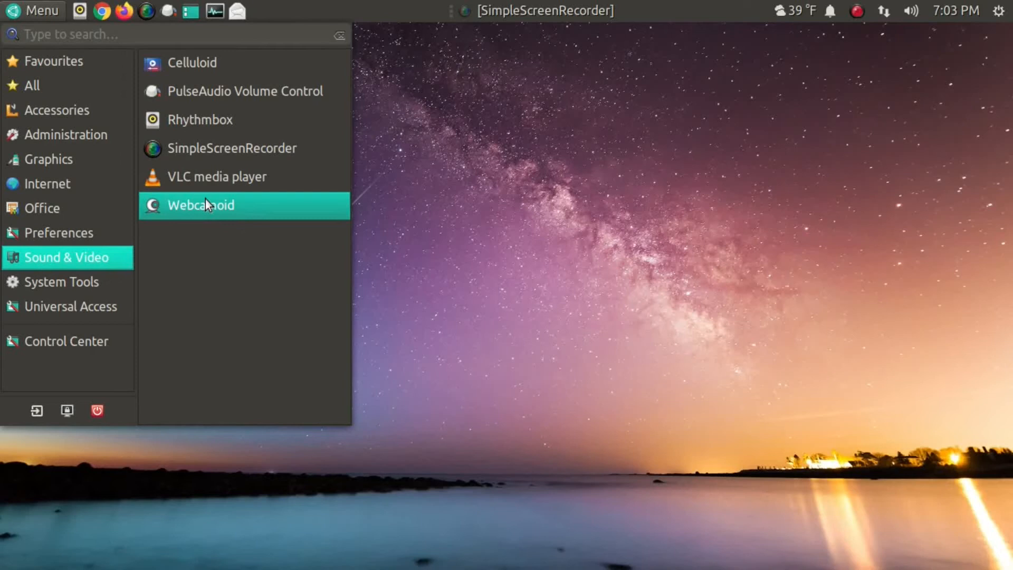
mouse_move(201, 204)
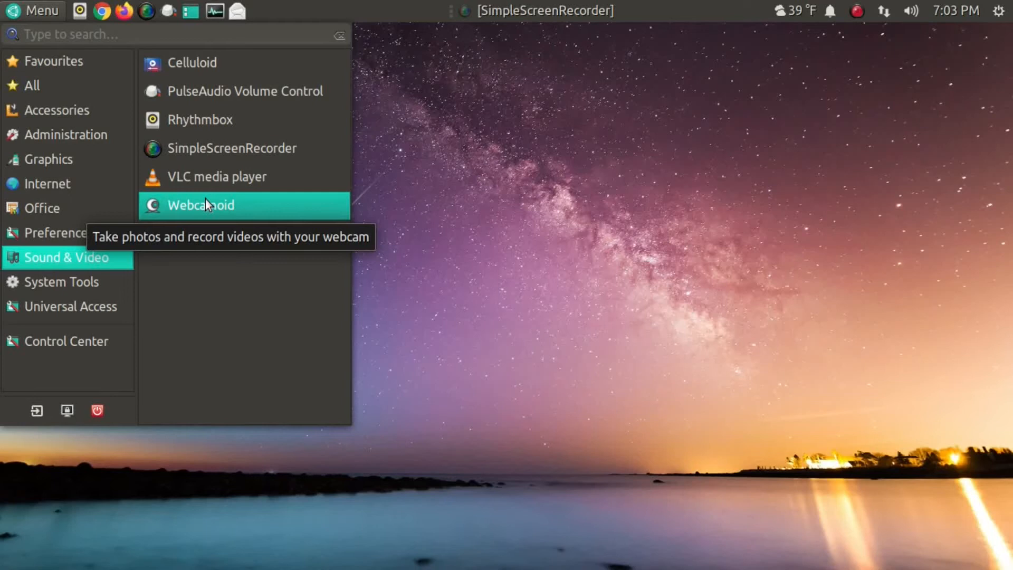
mouse_move(205, 91)
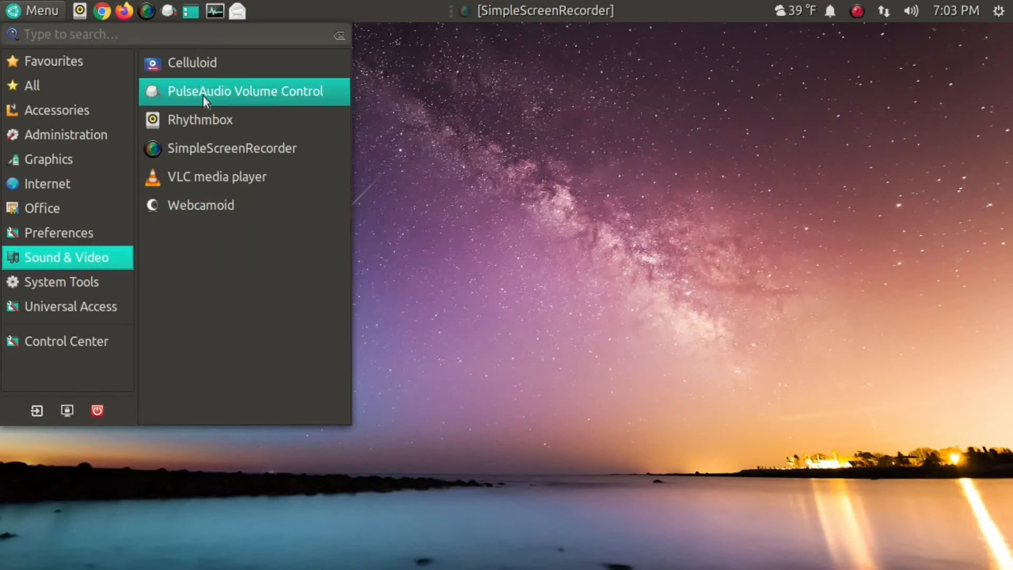
Launch PulseAudio Volume Control from the Sound & Video menu.
left_click(239, 90)
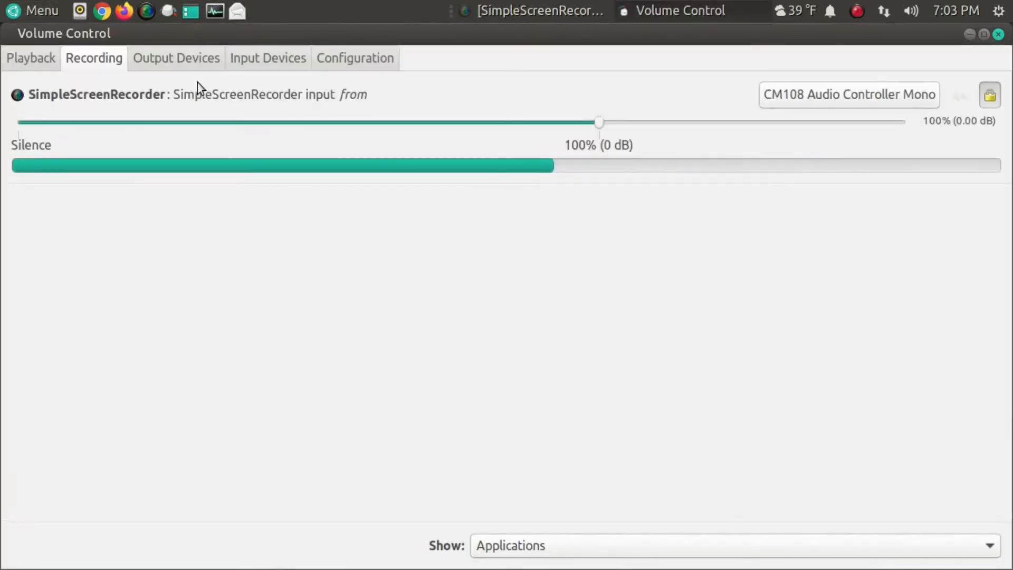
mouse_move(802, 205)
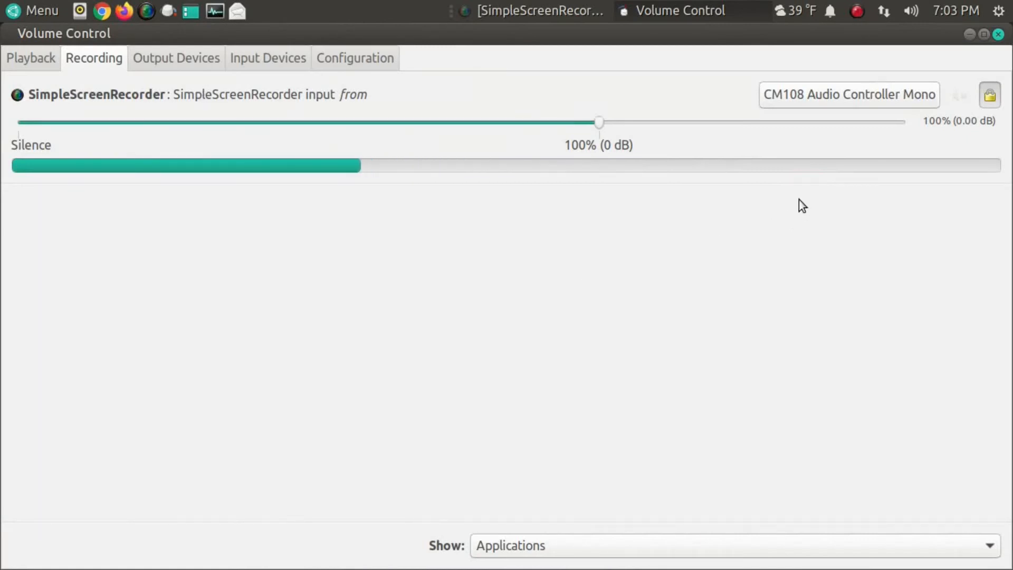
mouse_move(544, 257)
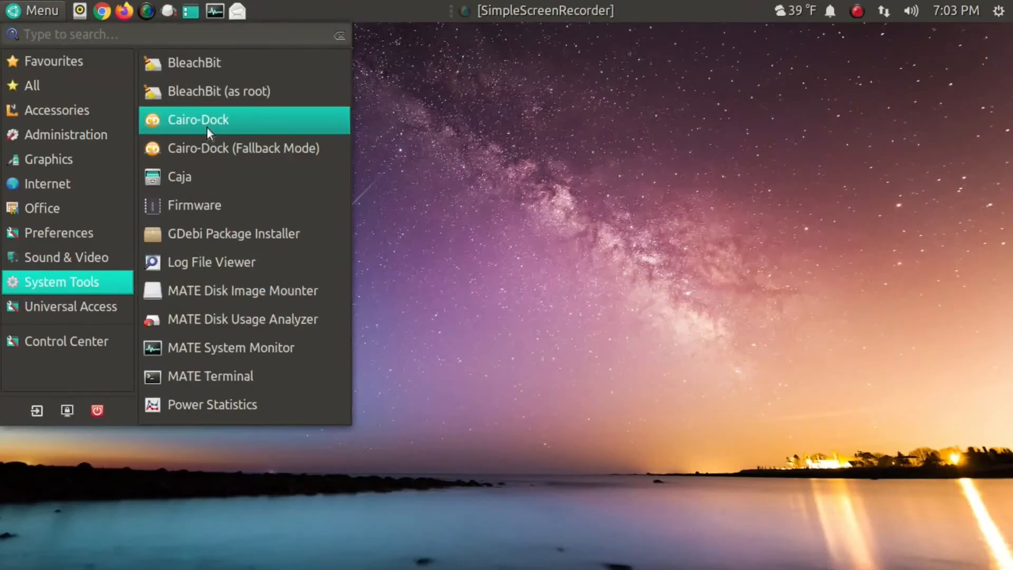
Launch Cairo-Dock, browse its applications menu, then reopen the panel's main Menu.
left_click(198, 119)
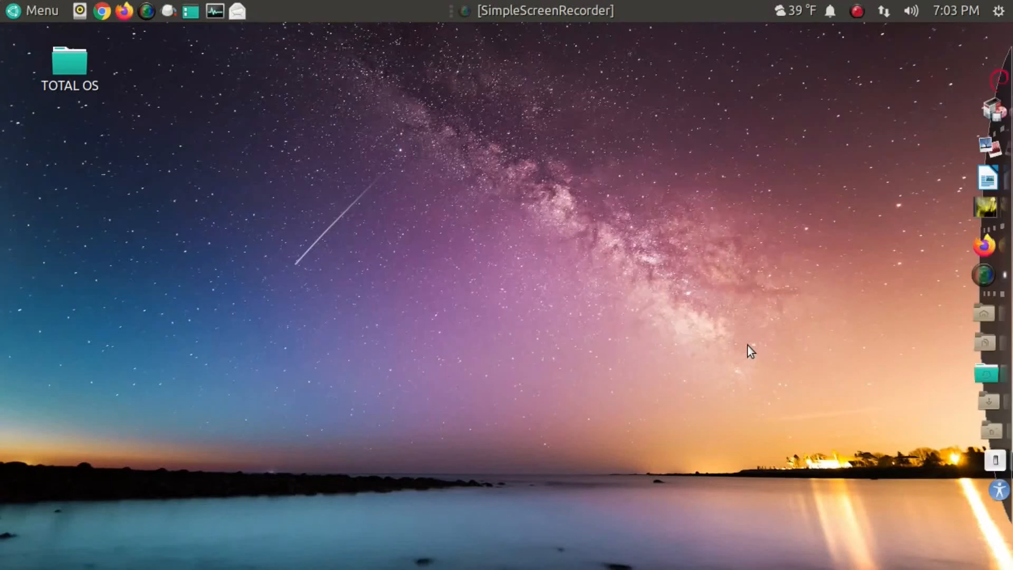
mouse_move(974, 311)
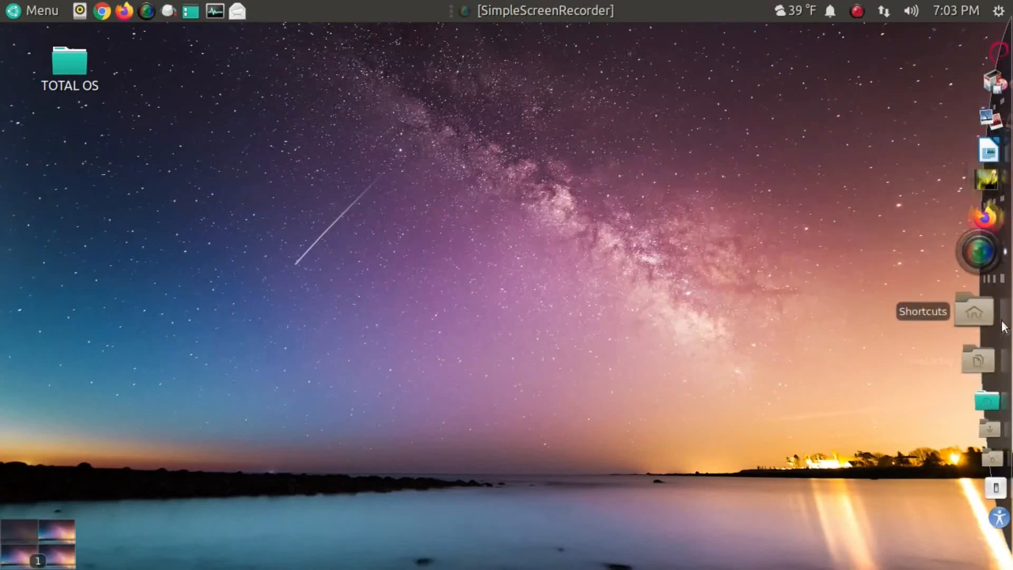
mouse_move(988, 80)
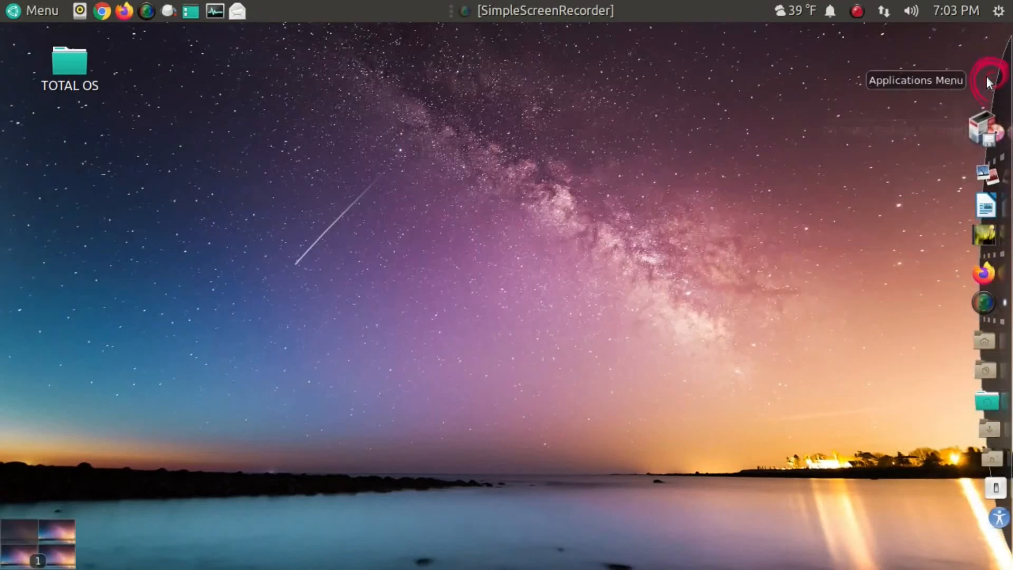
left_click(989, 80)
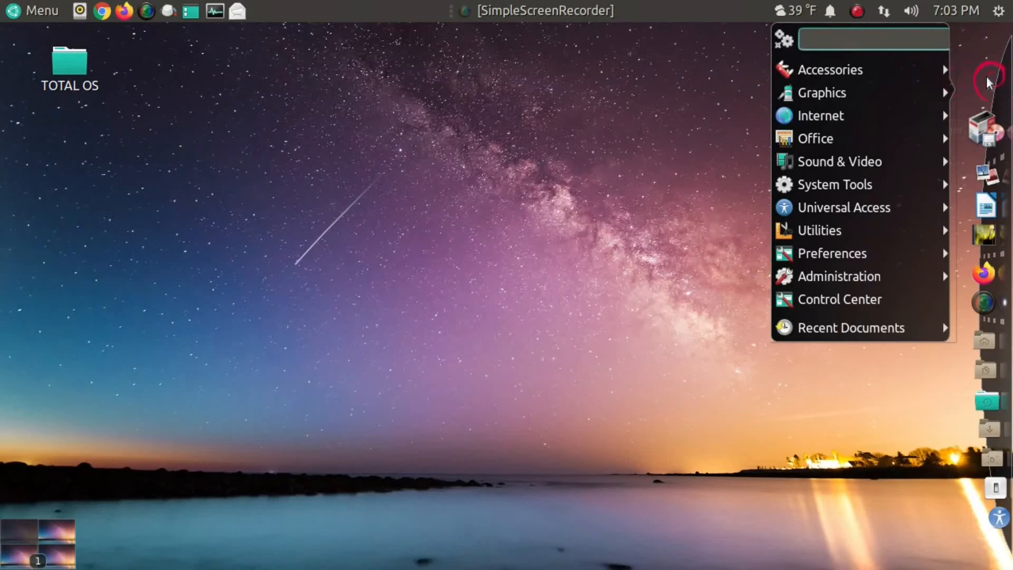
mouse_move(960, 241)
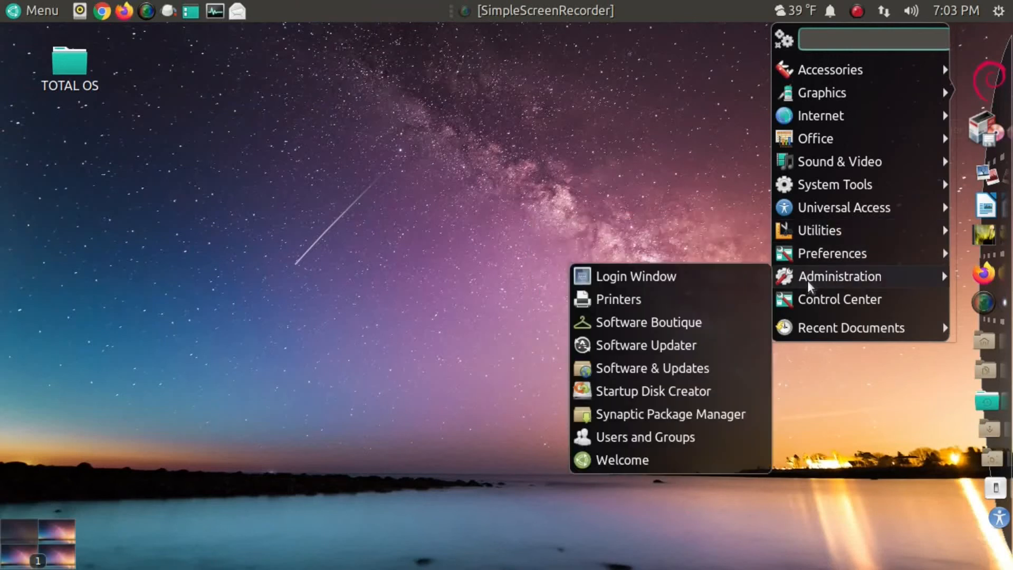
mouse_move(727, 242)
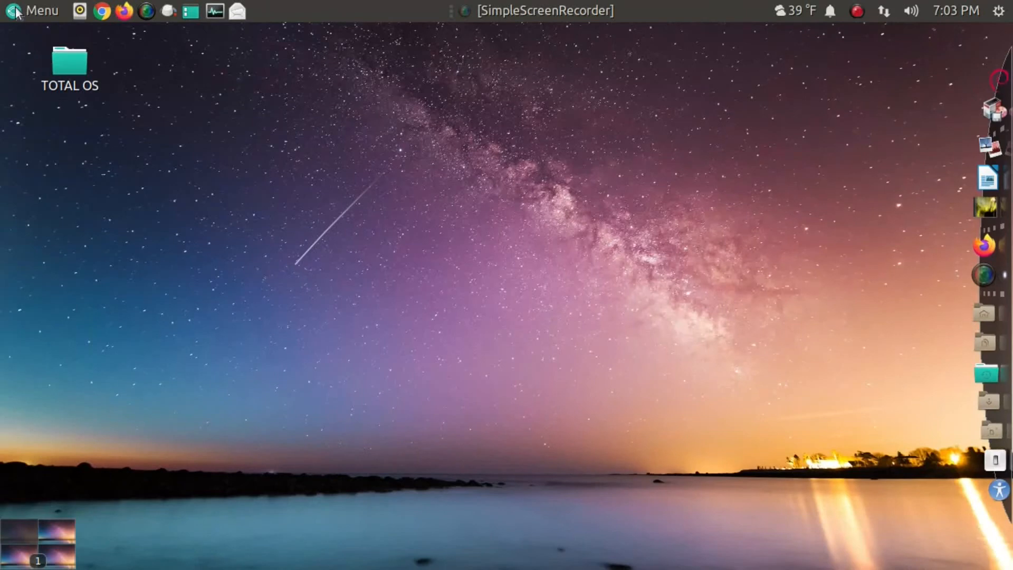
left_click(32, 11)
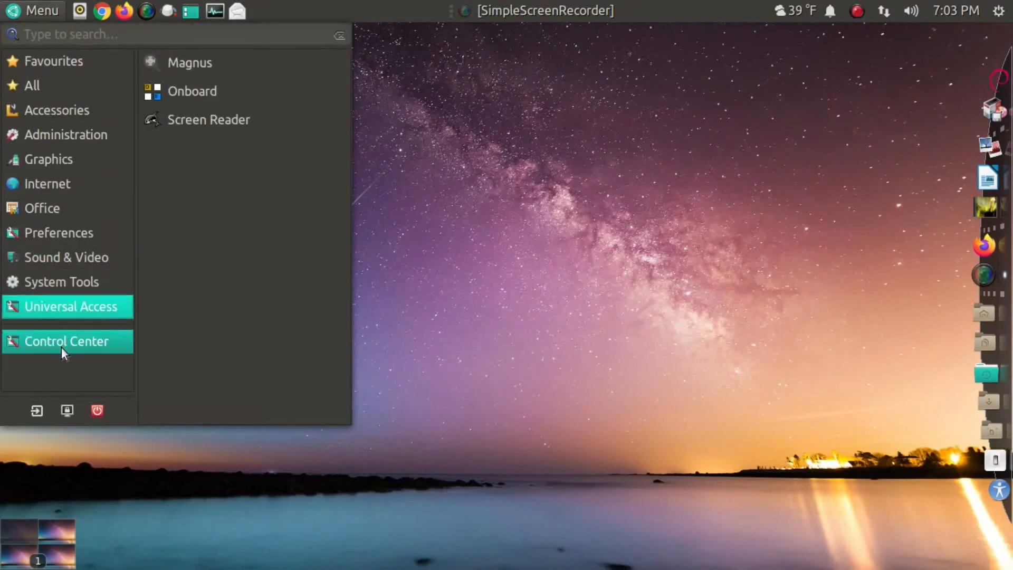
Open Control Center, browse its groups, and open Appearance Preferences at the Background wallpapers.
left_click(67, 342)
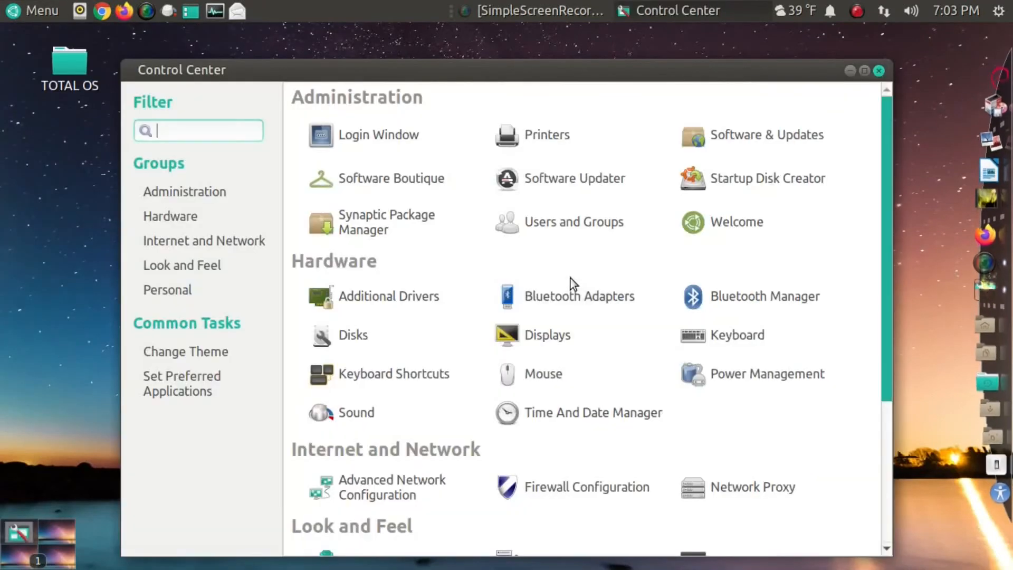
scroll("down", 3)
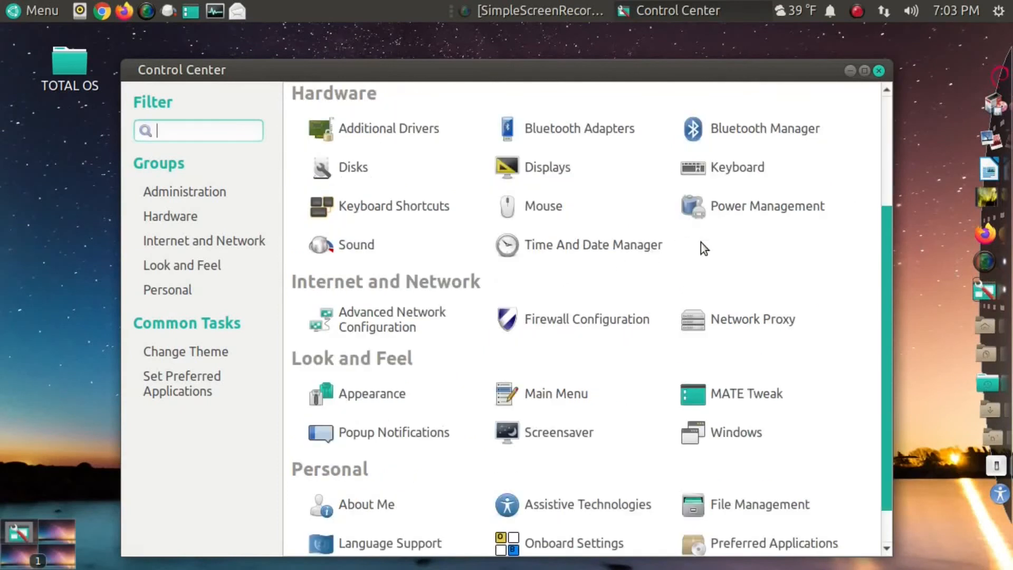
scroll("up", 3)
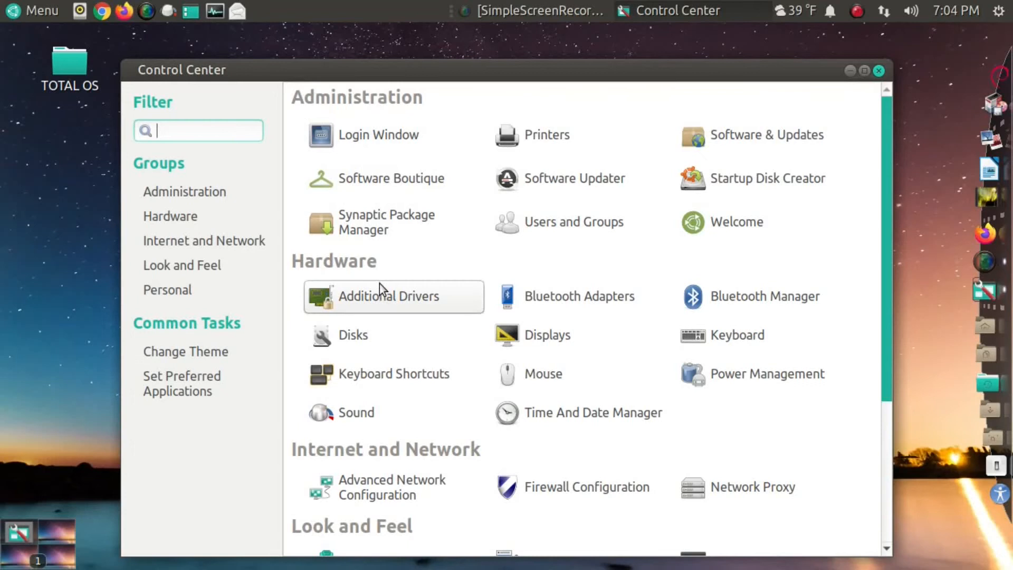
scroll("down", 3)
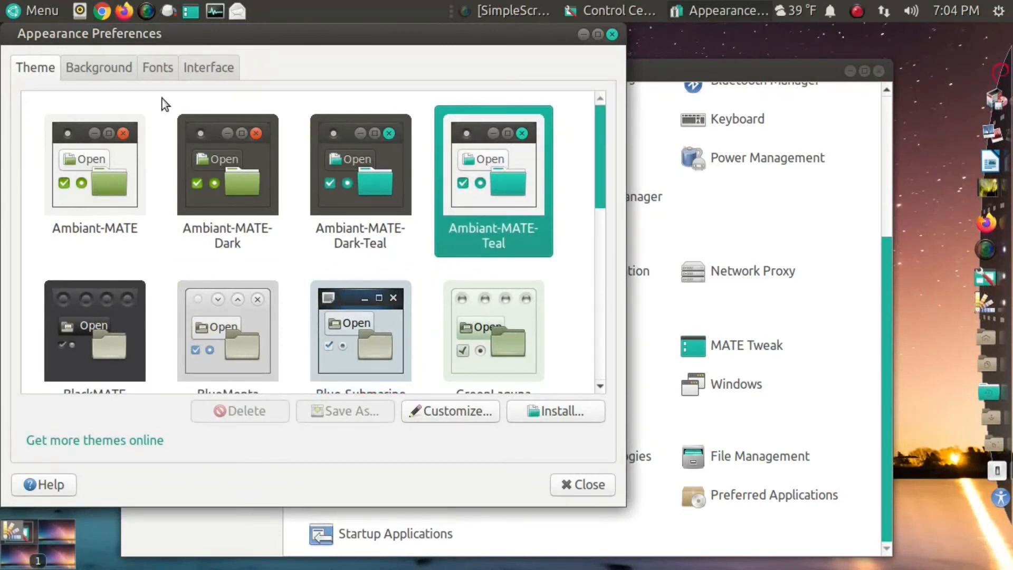
left_click(98, 67)
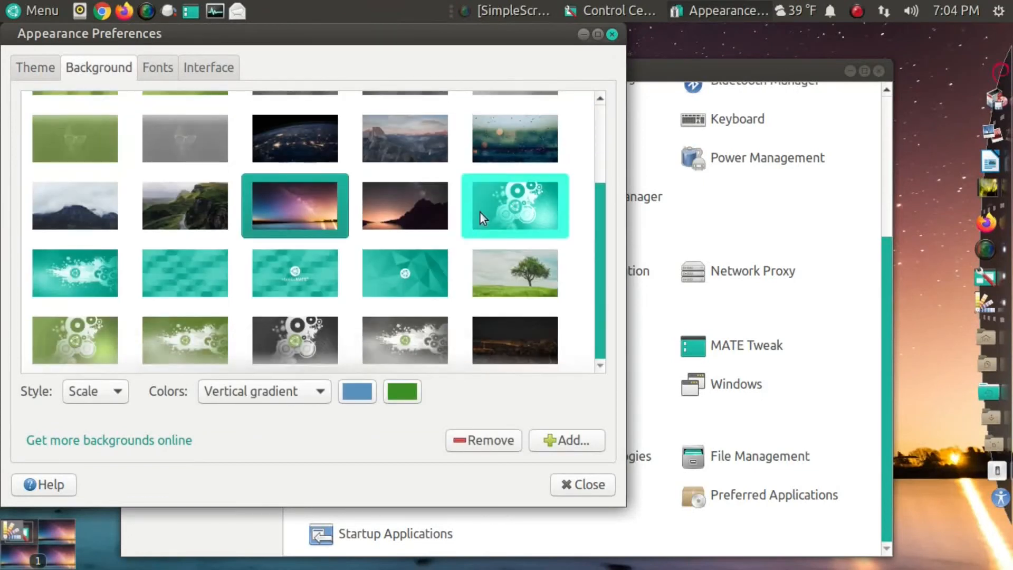
mouse_move(109, 440)
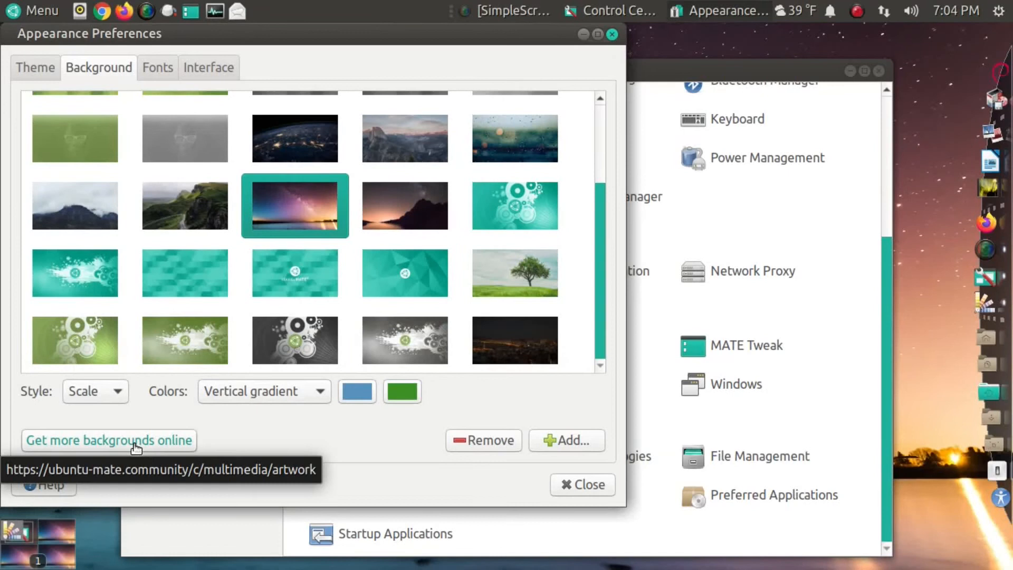
View the Fonts settings, then close Appearance Preferences and the Control Center.
left_click(157, 67)
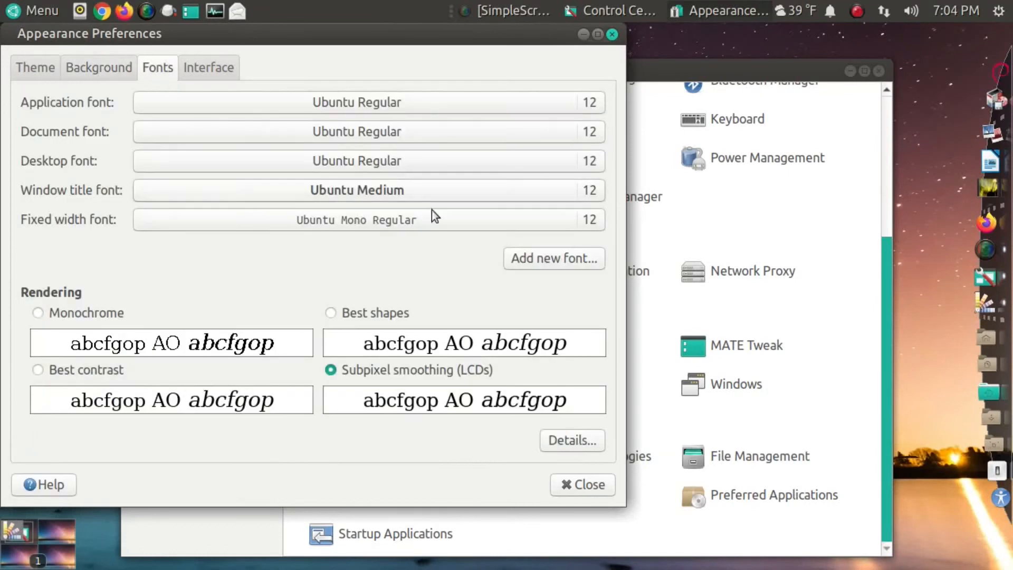
mouse_move(571, 440)
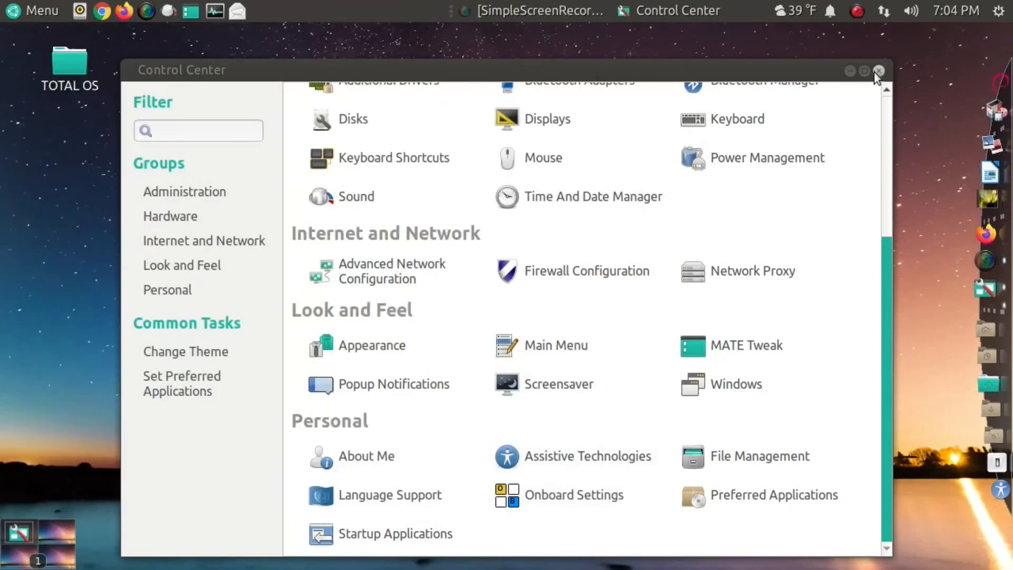
left_click(878, 70)
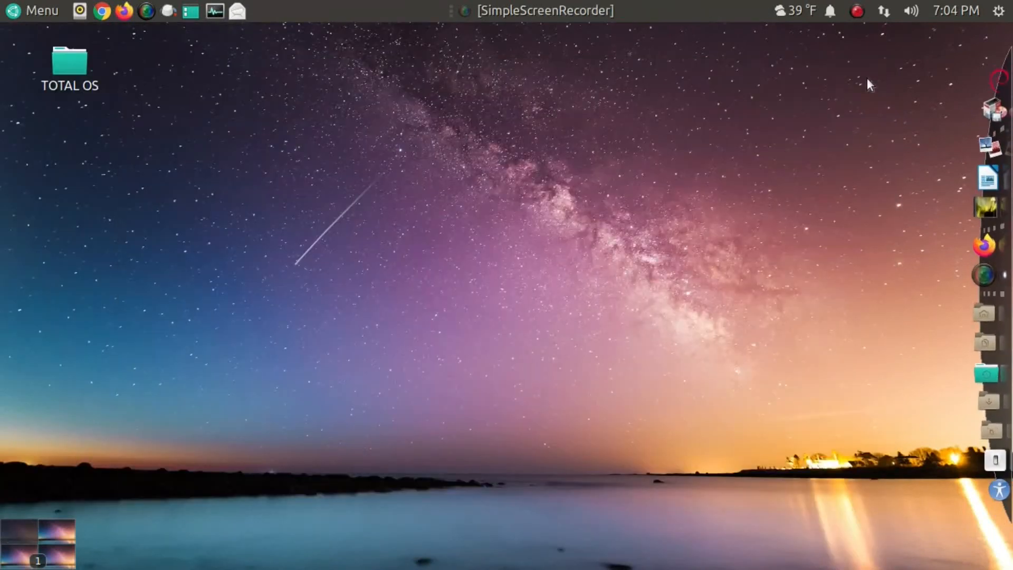
right_click(365, 106)
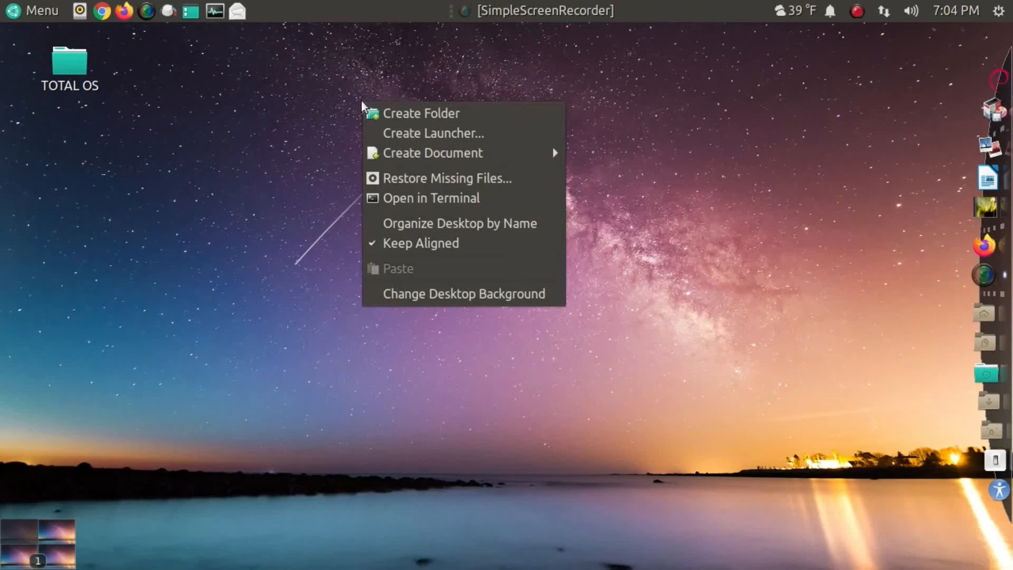
left_click(432, 198)
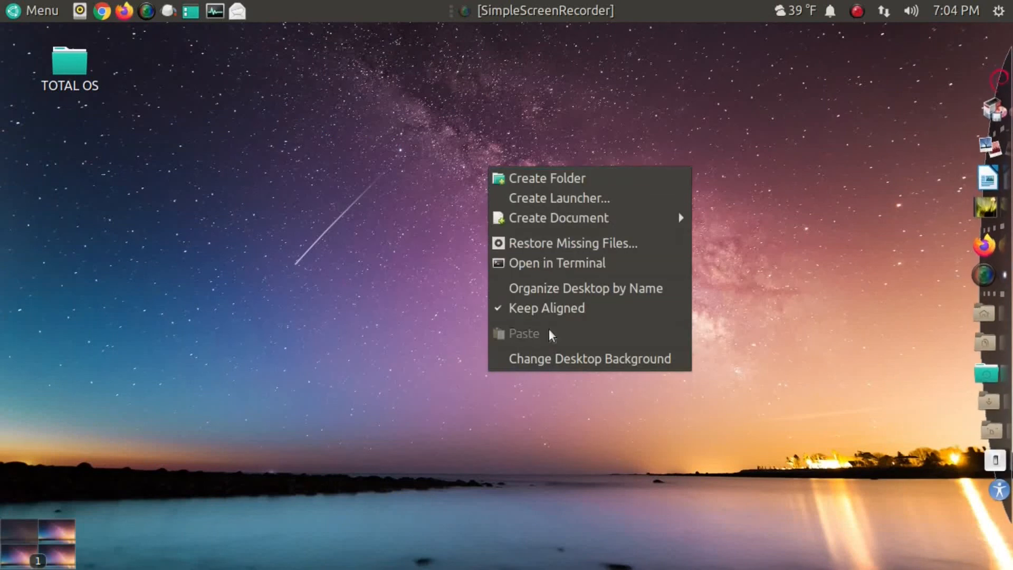
left_click(589, 358)
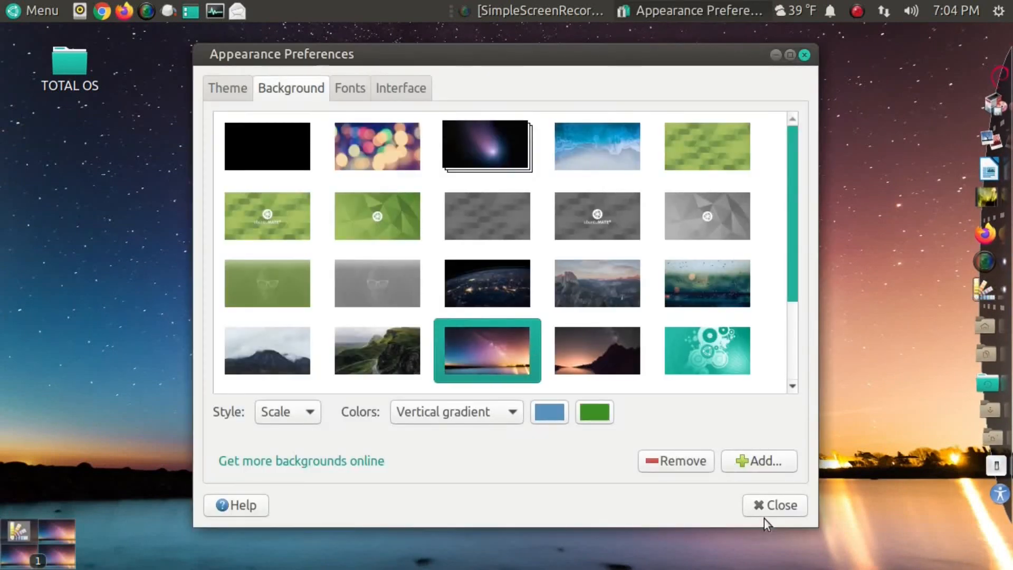
left_click(775, 505)
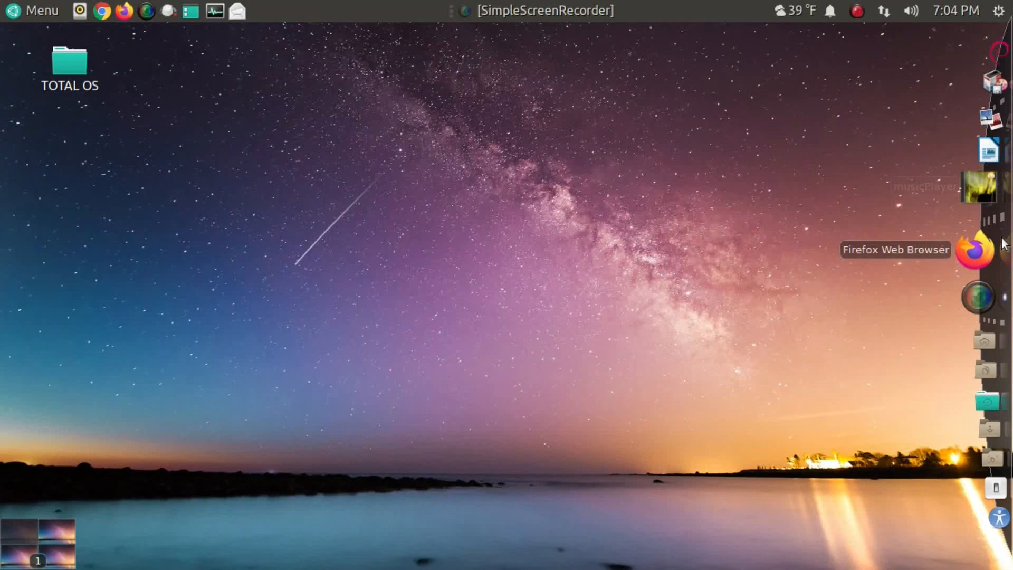
mouse_move(539, 289)
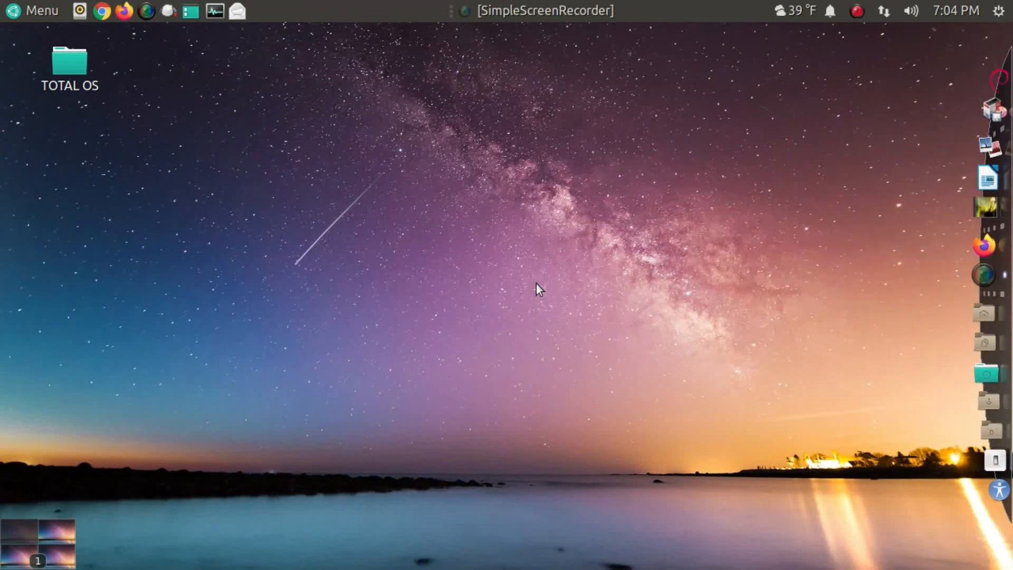
mouse_move(932, 120)
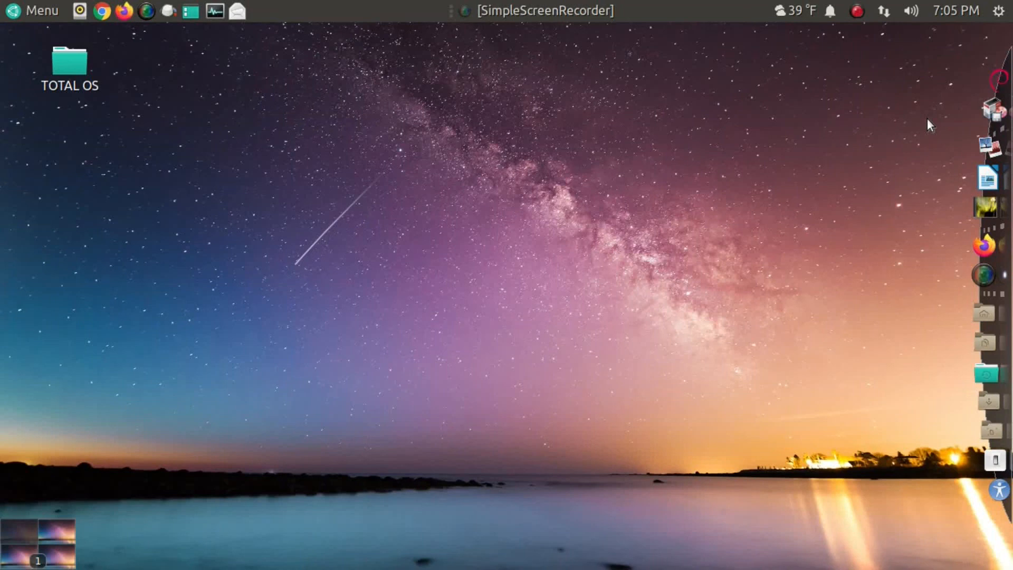
mouse_move(998, 78)
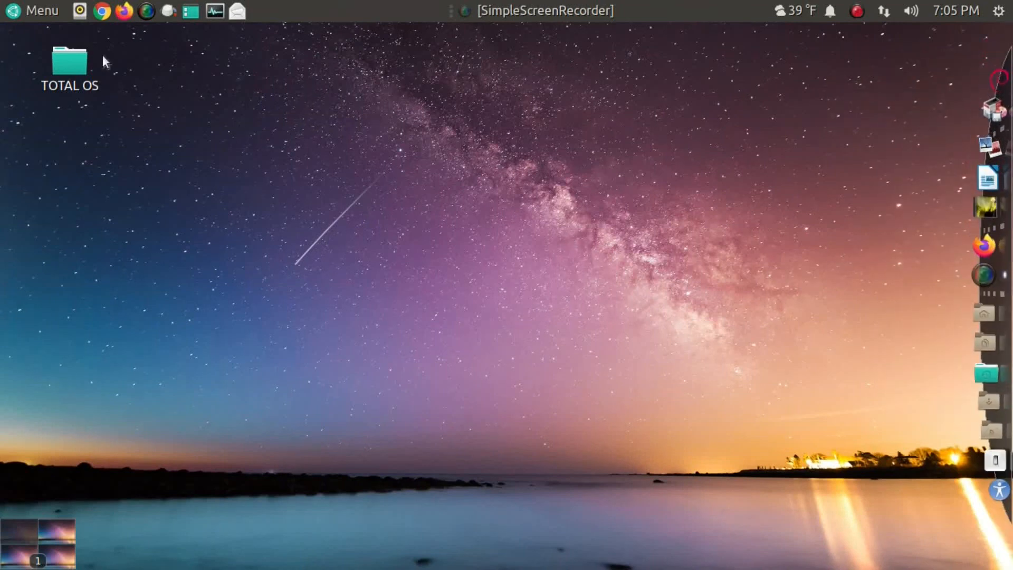
Launch MATE Tweak from the menu search 'twe' and show its Panel settings with the Custom: 2020 layout.
left_click(32, 10)
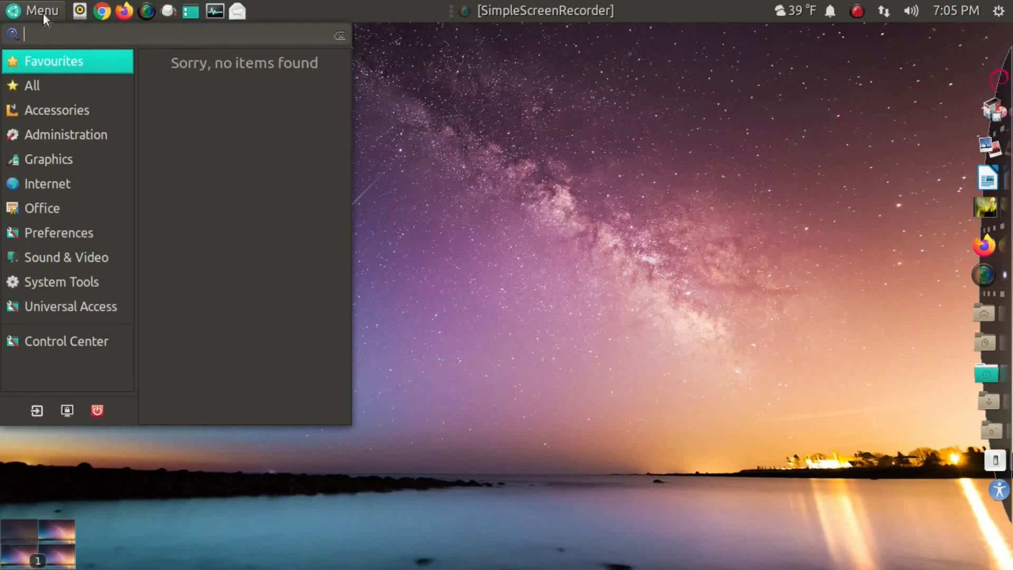
type("twe")
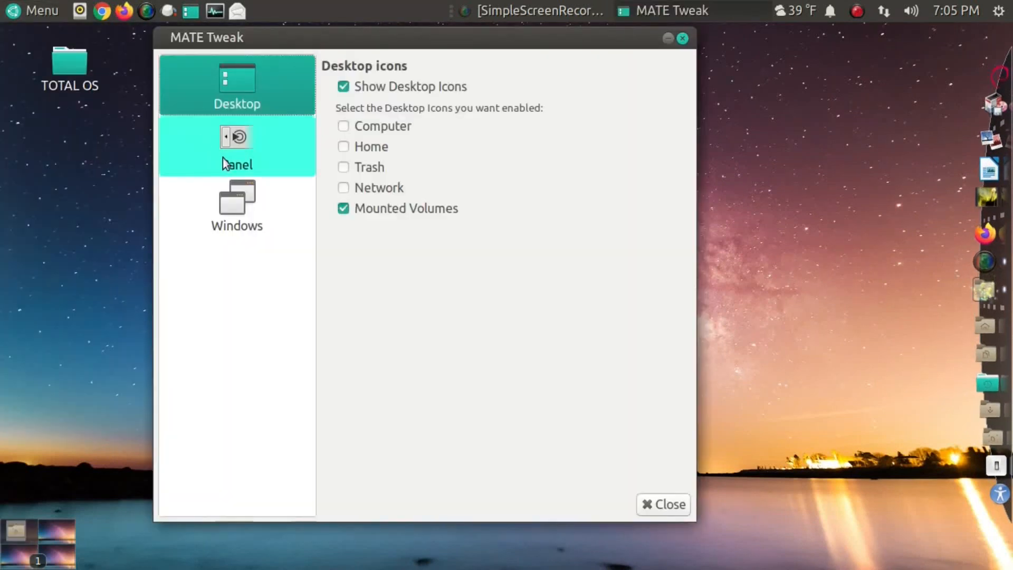
left_click(236, 146)
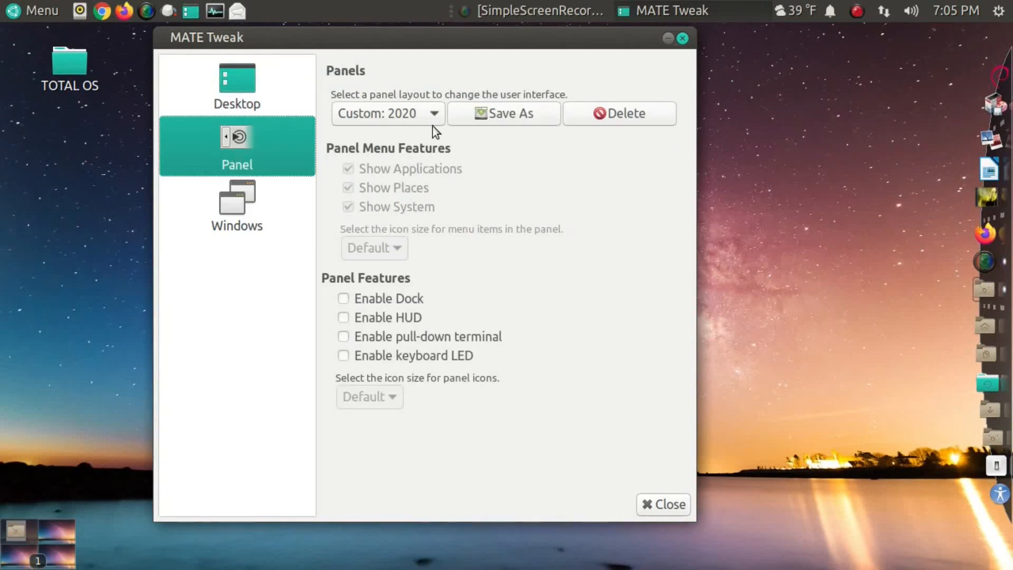